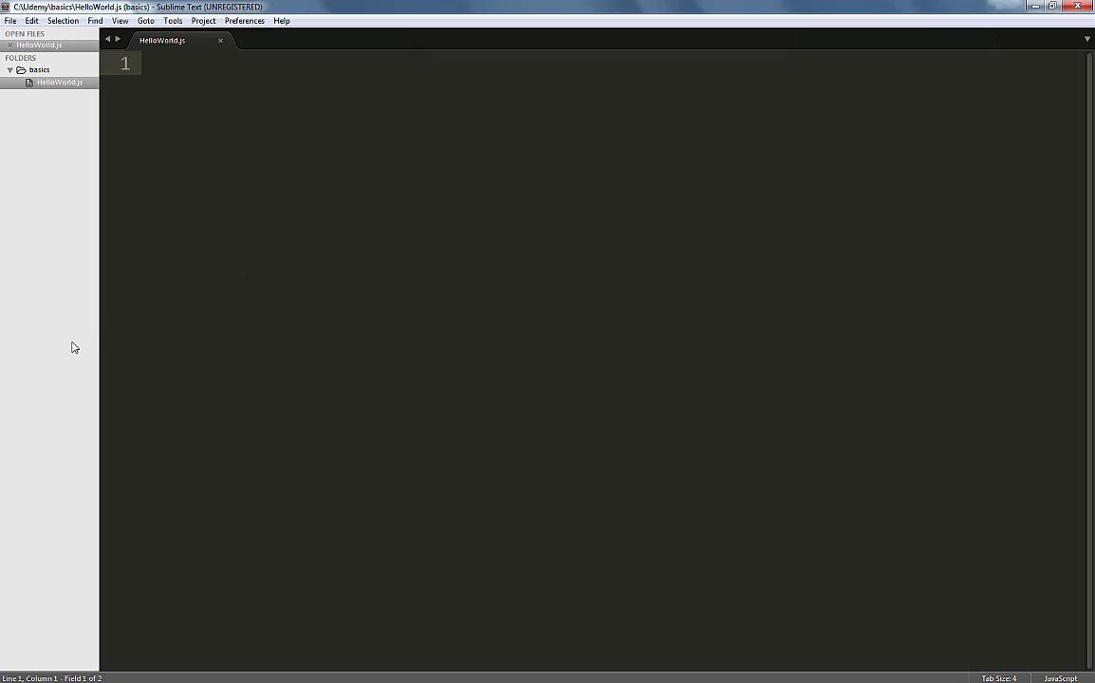
Write var http = require('http'), host = '127.0.0.1', port = '9000'; followed by blank lines
{"action": "type", "text": "v"}
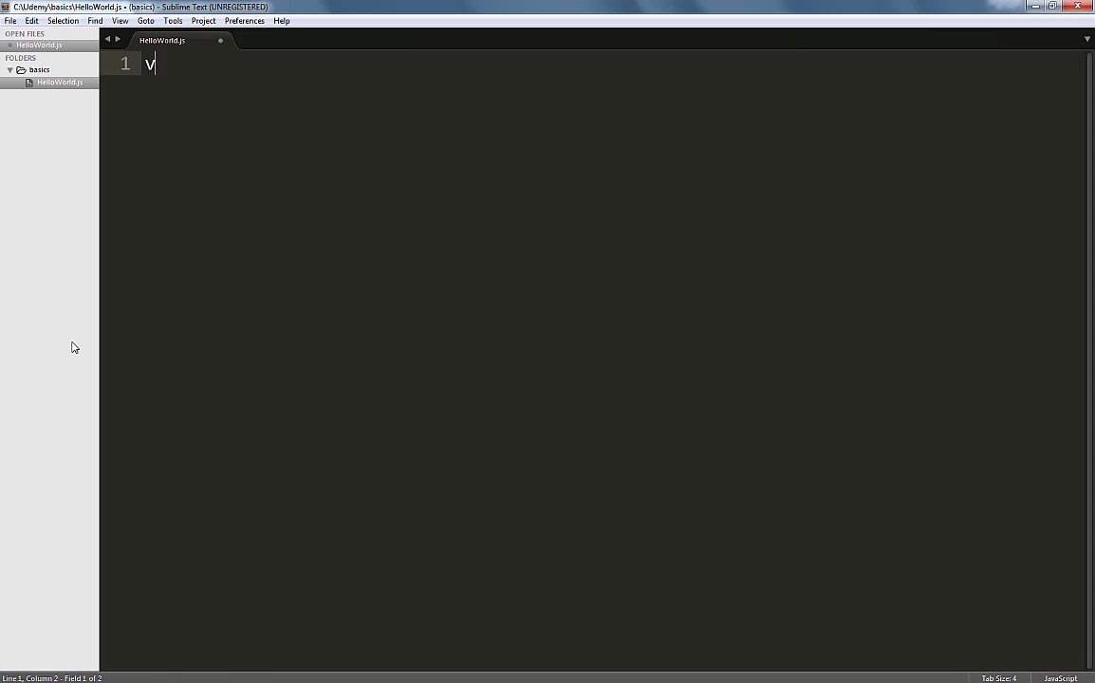
{"action": "type", "text": "ar http"}
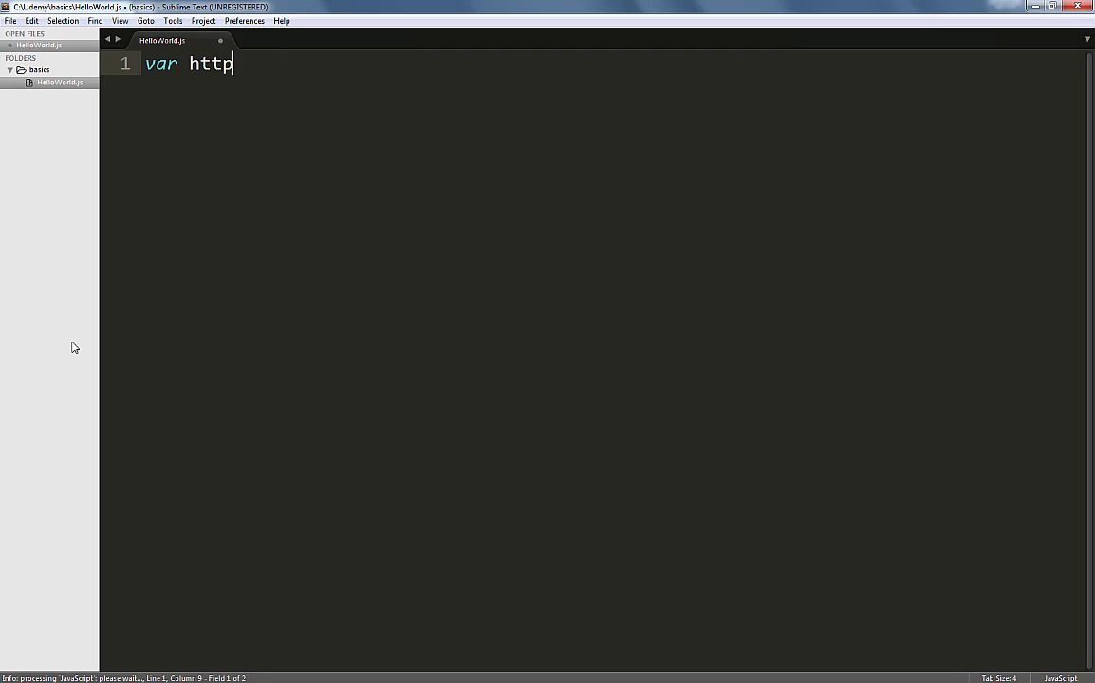
{"action": "type", "text": "= require"}
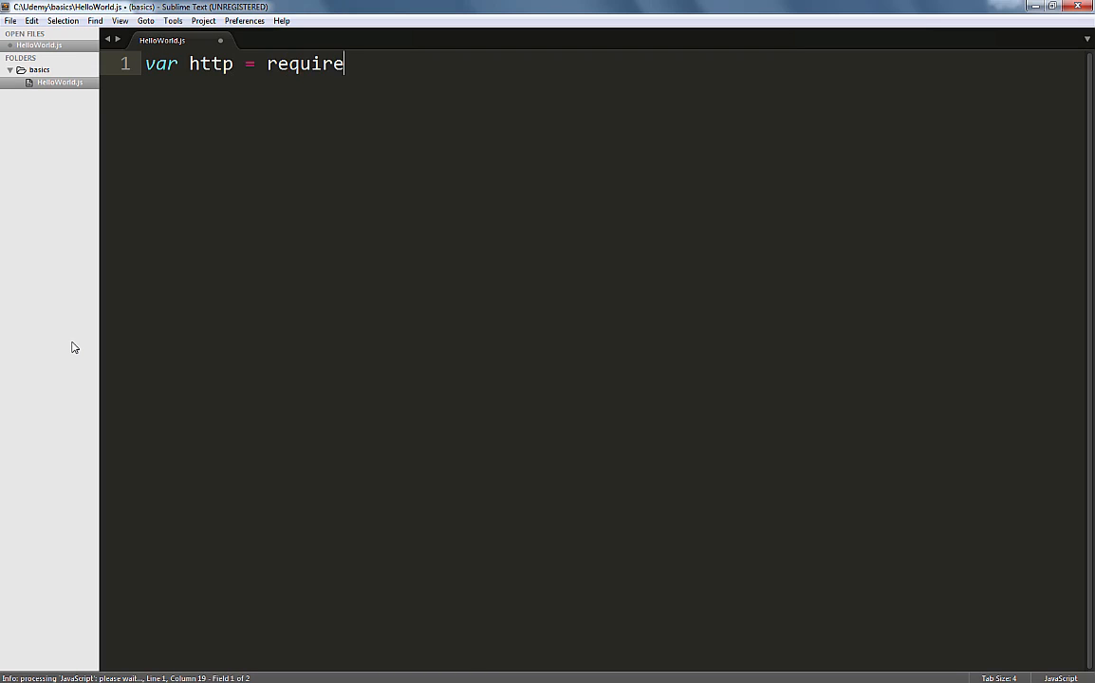
{"action": "type", "text": "()"}
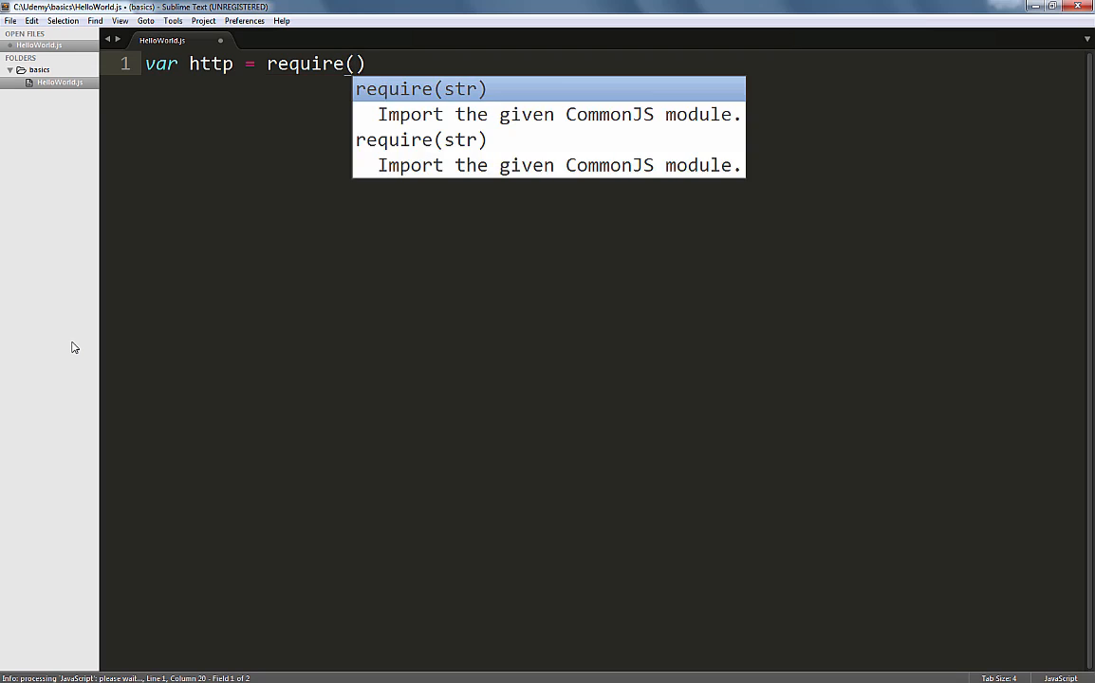
{"action": "type", "text": "'http"}
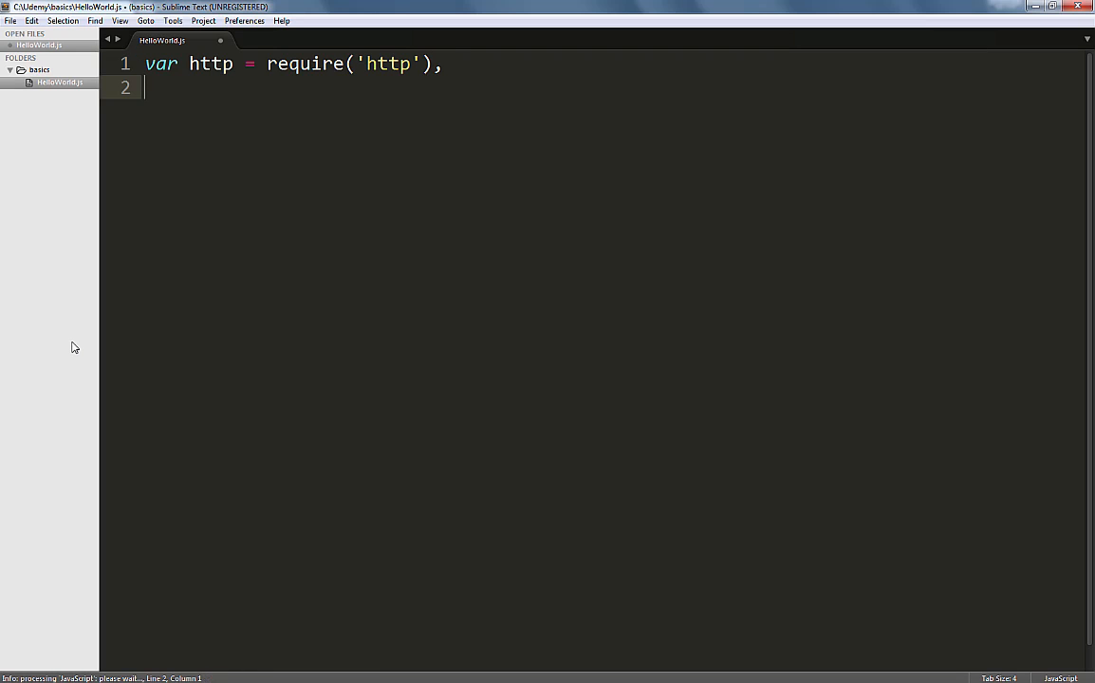
{"action": "type", "text": "host"}
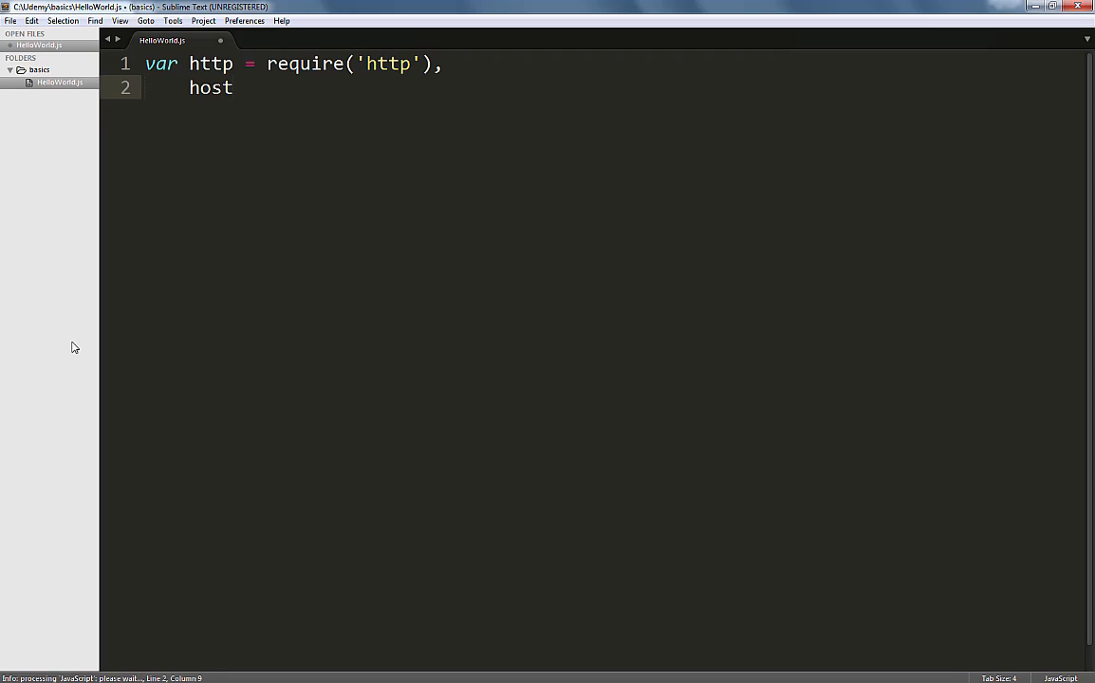
{"action": "type", "text": "= '127'"}
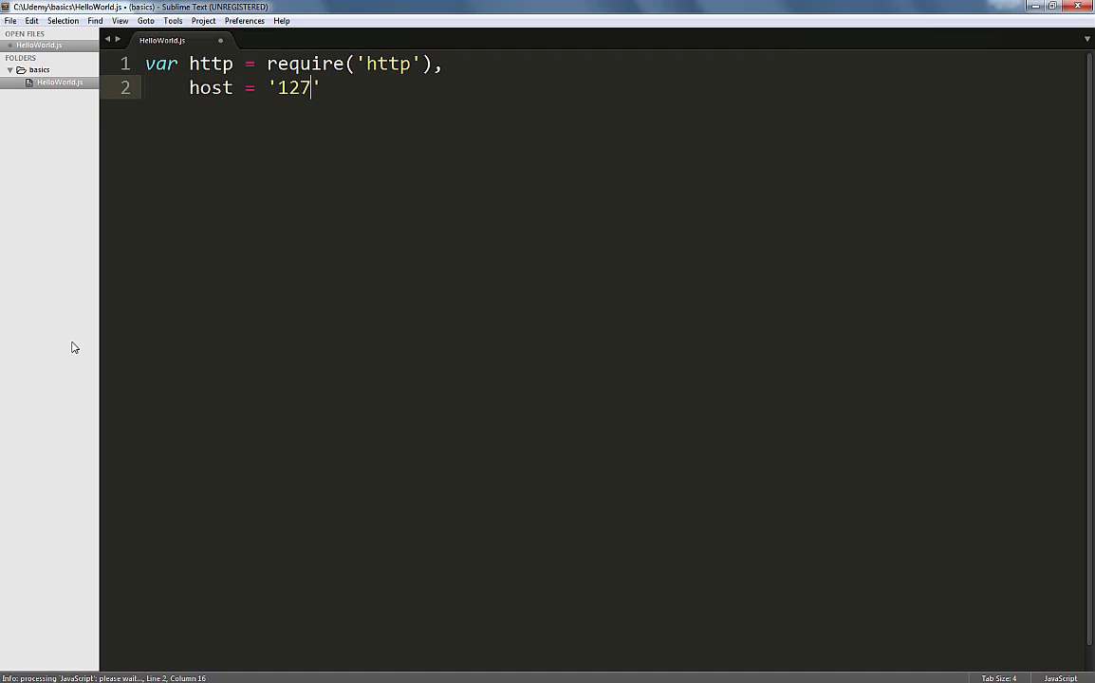
{"action": "type", "text": ".0.0.1"}
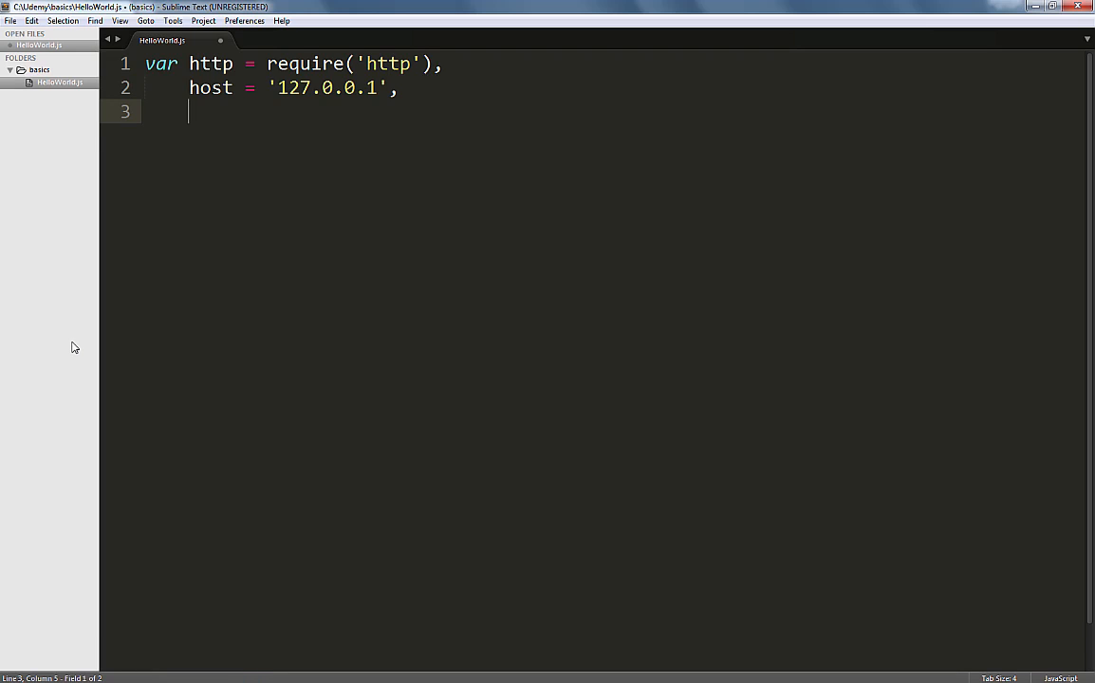
{"action": "type", "text": "port ="}
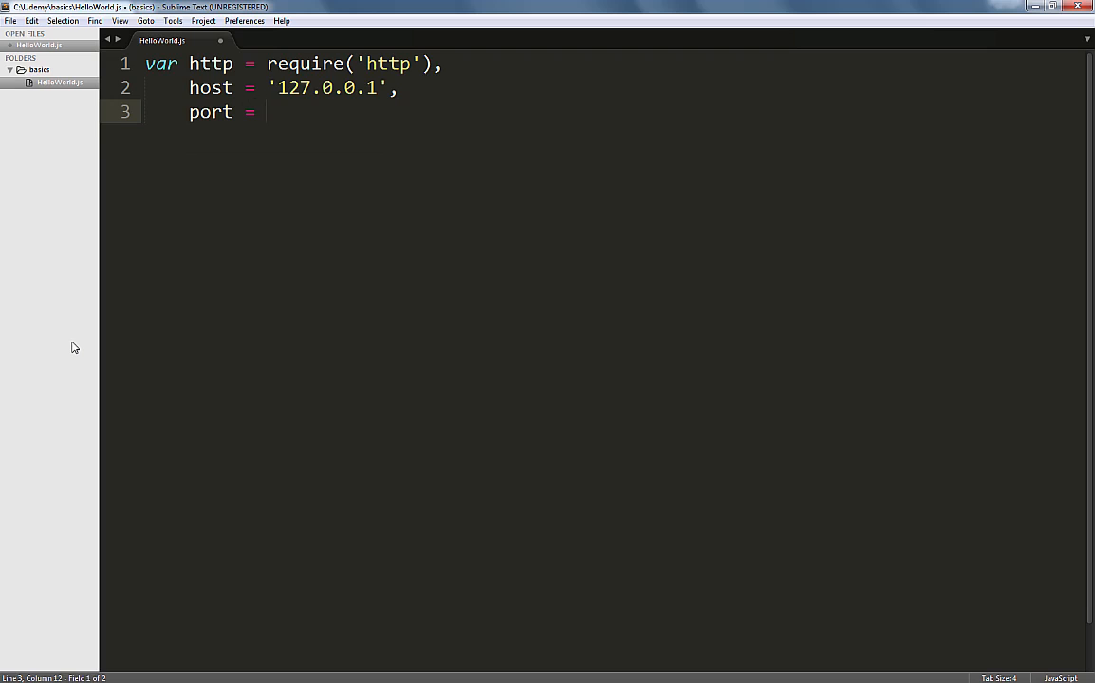
{"action": "type", "text": "'9000'"}
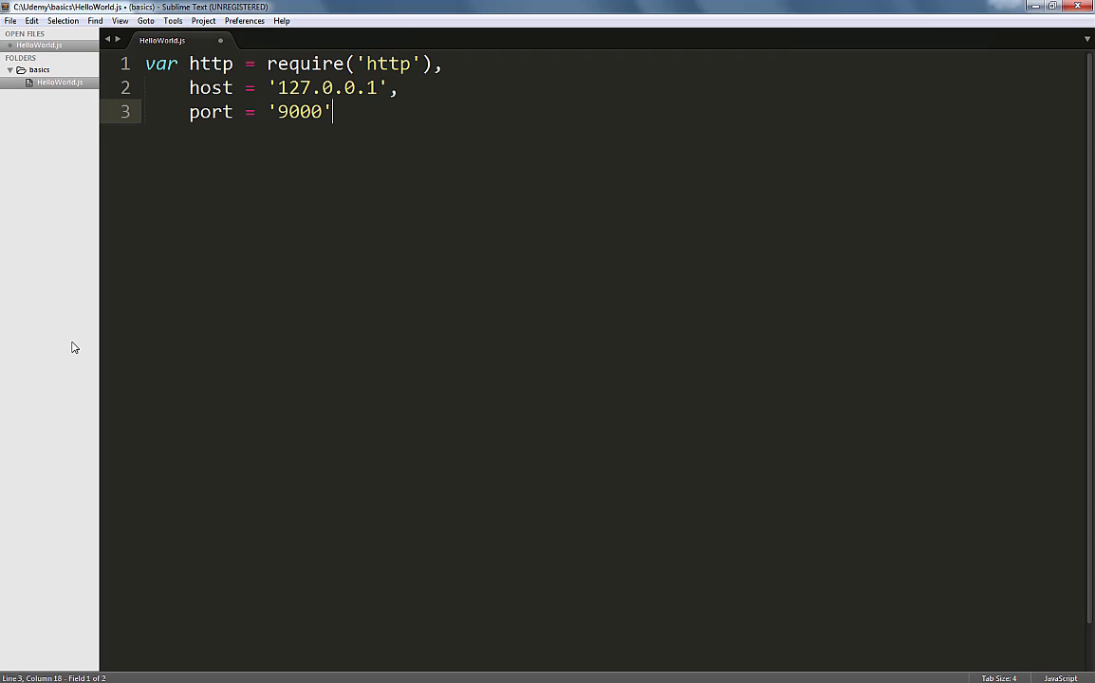
{"action": "type", "text": ";"}
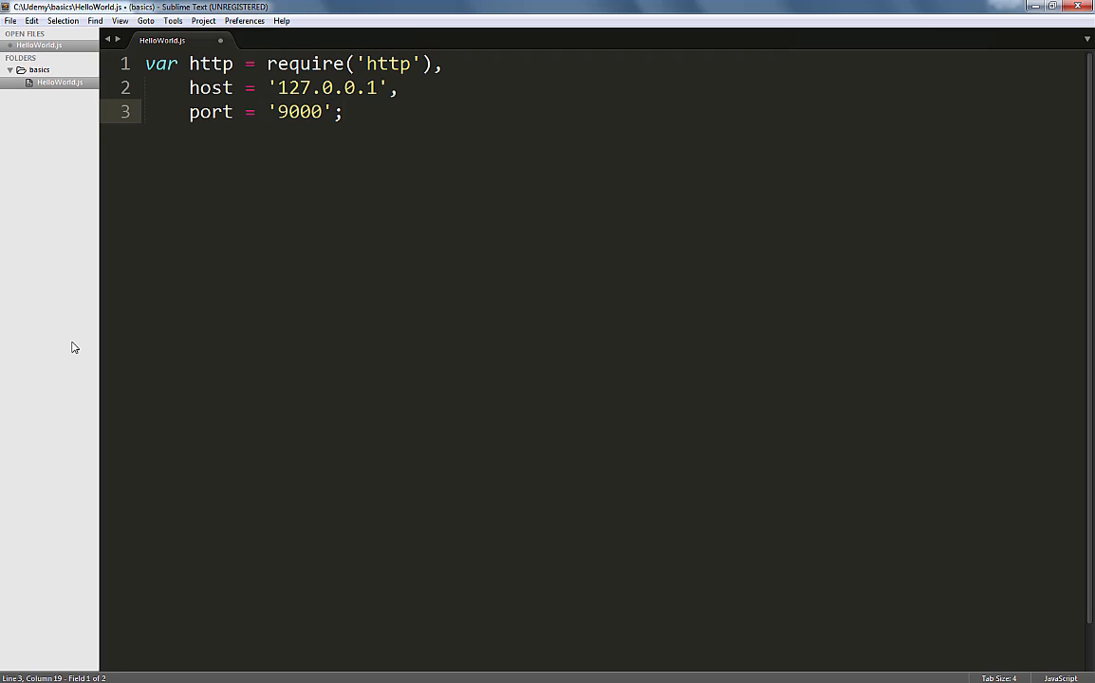
{"action": "key", "text": "enter"}
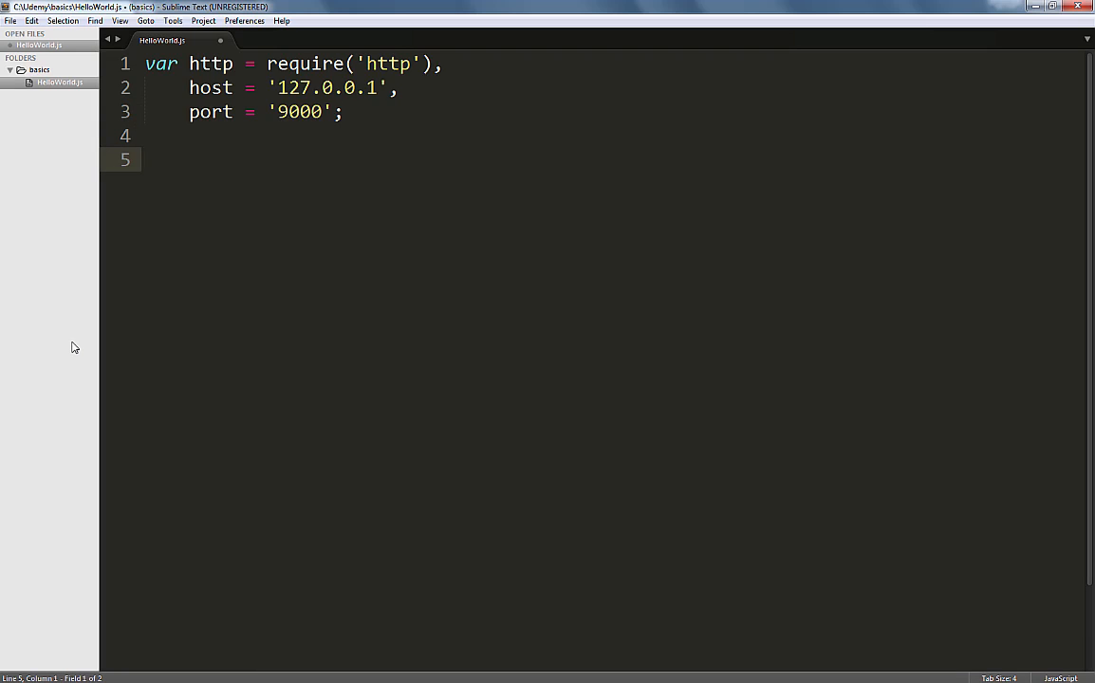
Write var server = http.createServer(function(req, res){ to open the callback body
{"action": "type", "text": "var serv"}
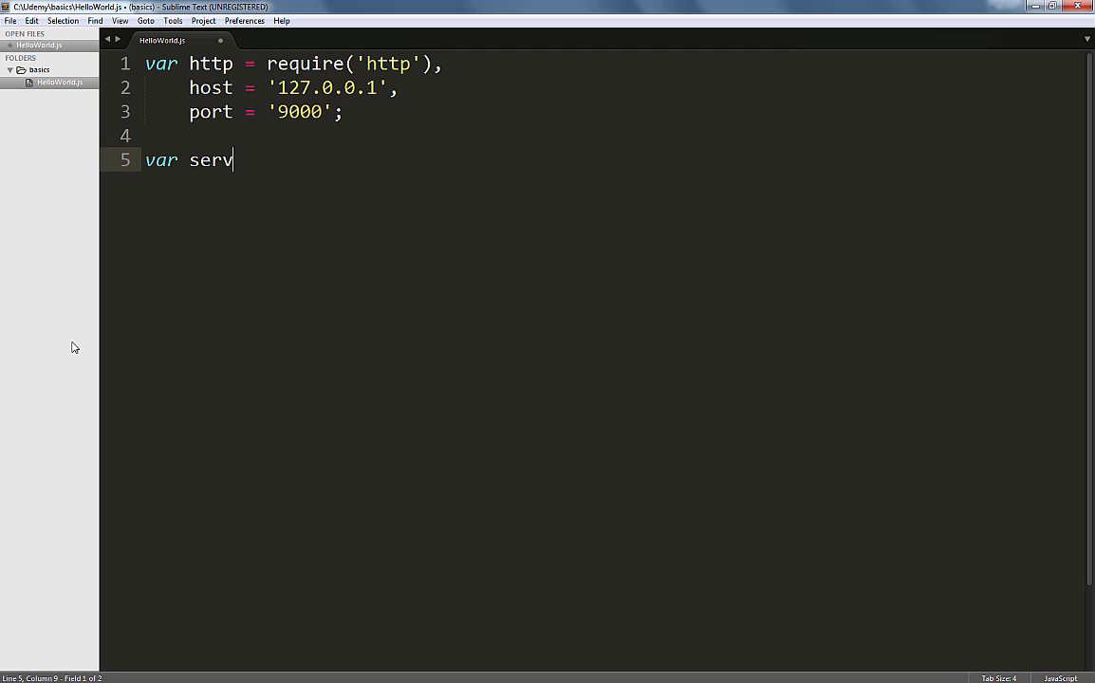
{"action": "type", "text": "er ="}
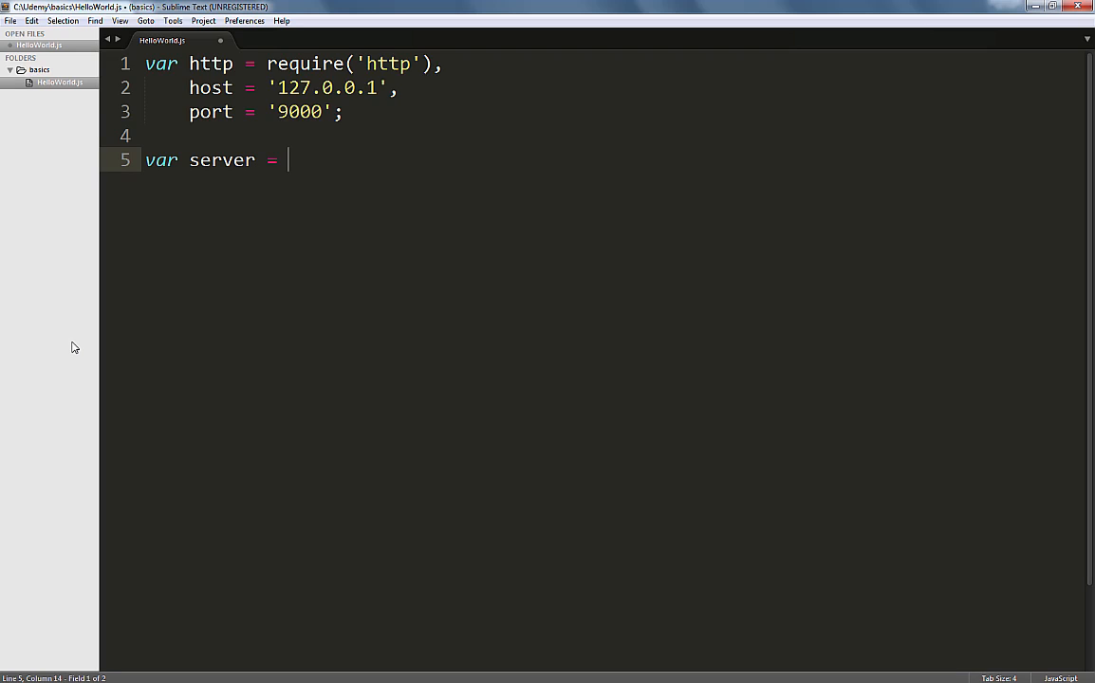
{"action": "type", "text": "h"}
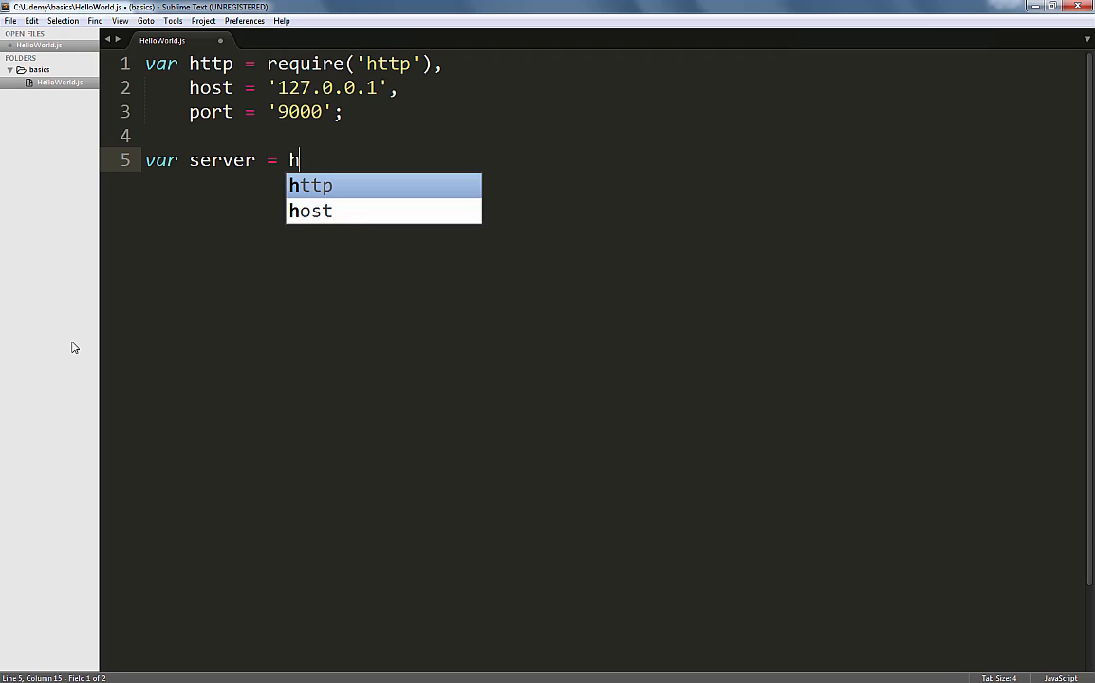
{"action": "type", "text": "ttp."}
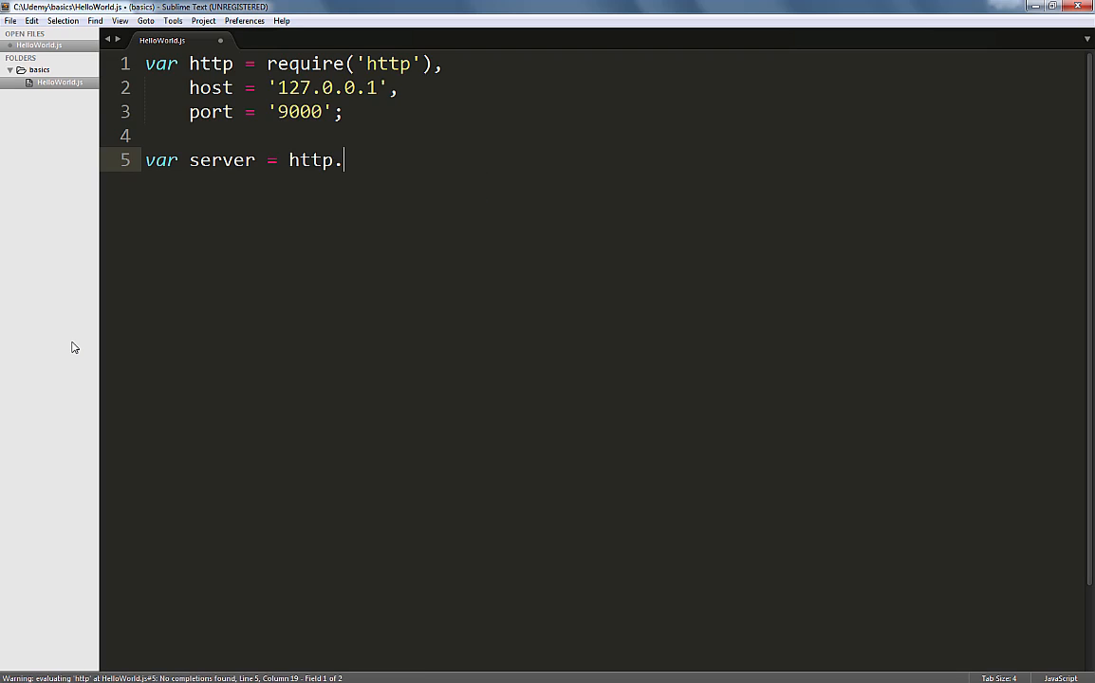
{"action": "type", "text": "createS"}
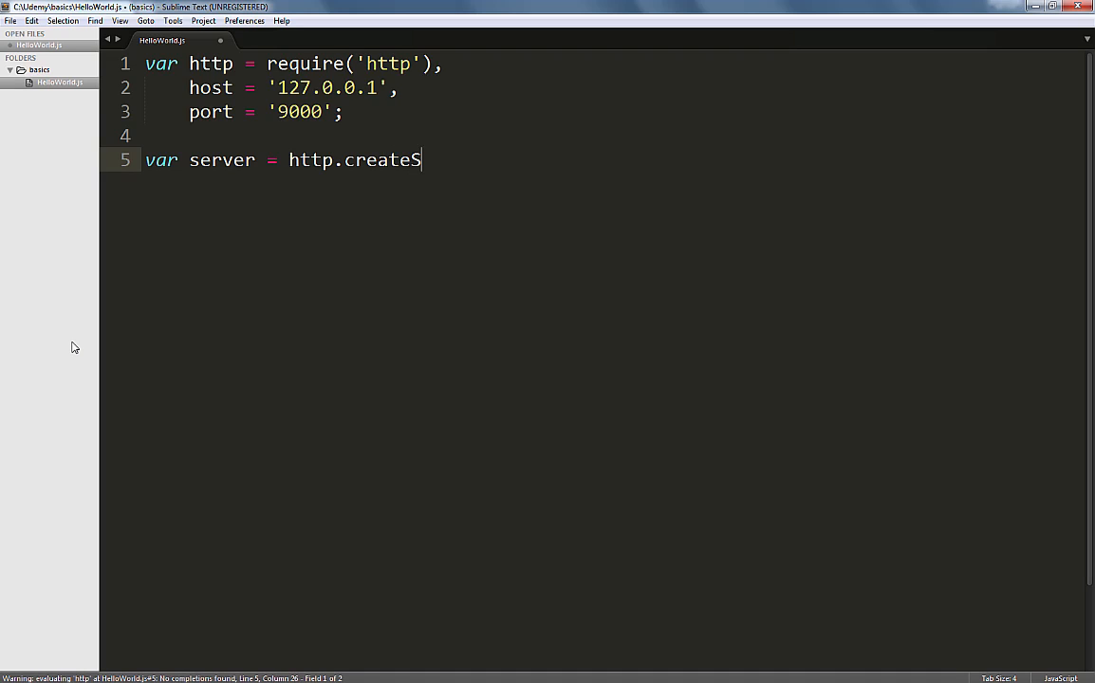
{"action": "type", "text": "erver"}
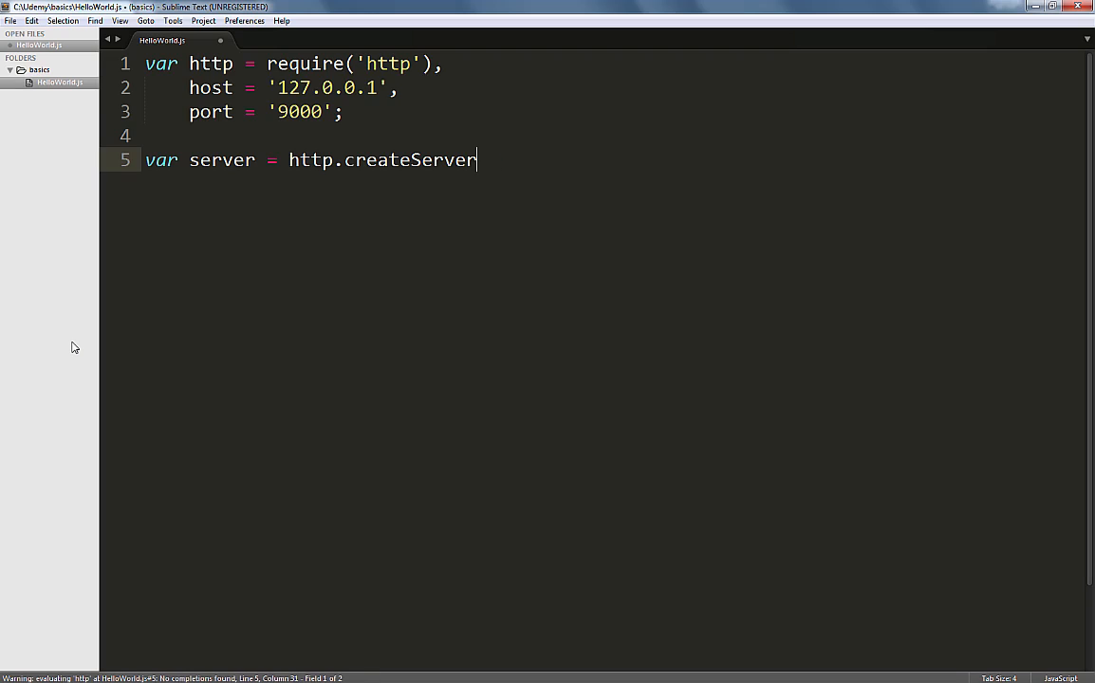
{"action": "type", "text": "()"}
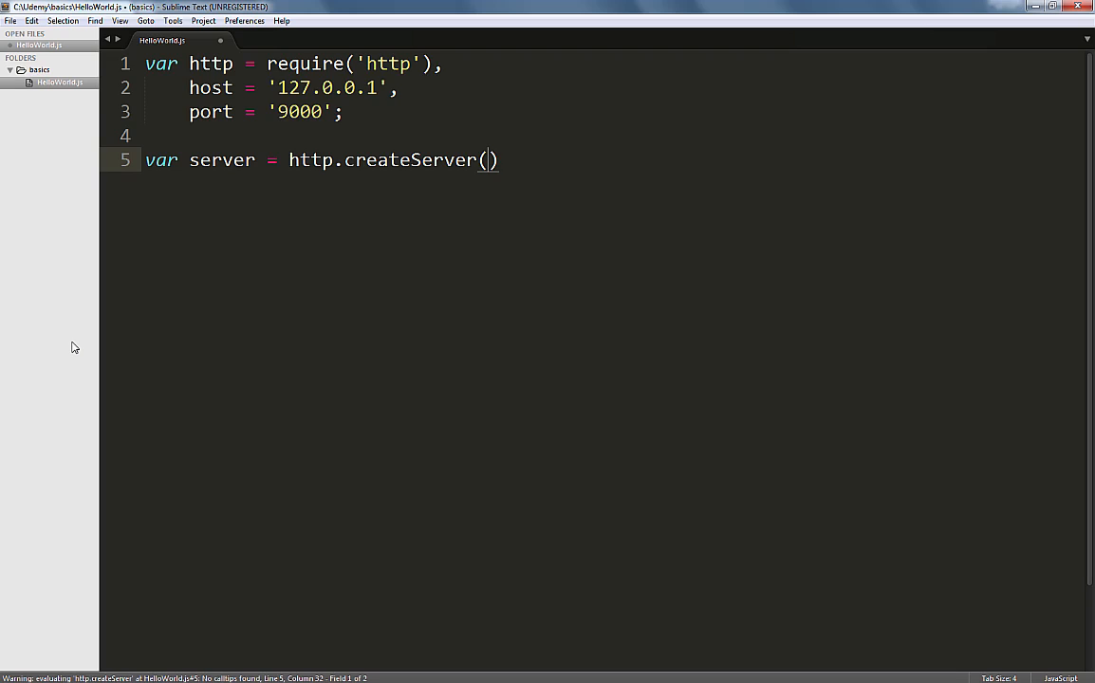
{"action": "type", "text": "function("}
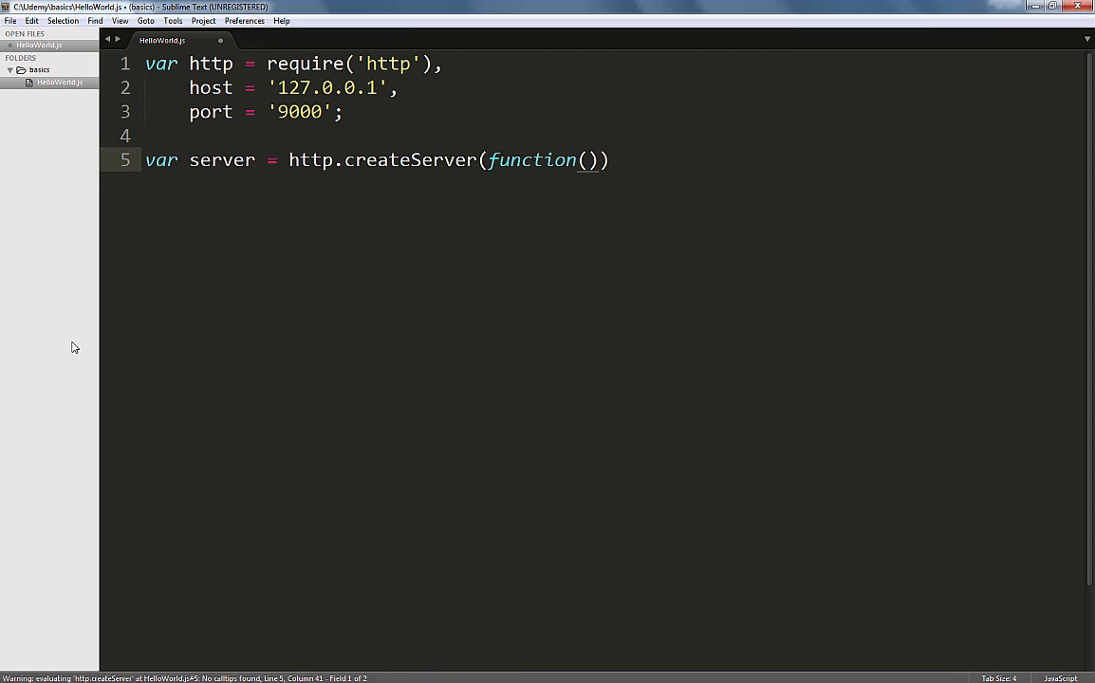
{"action": "type", "text": "req,"}
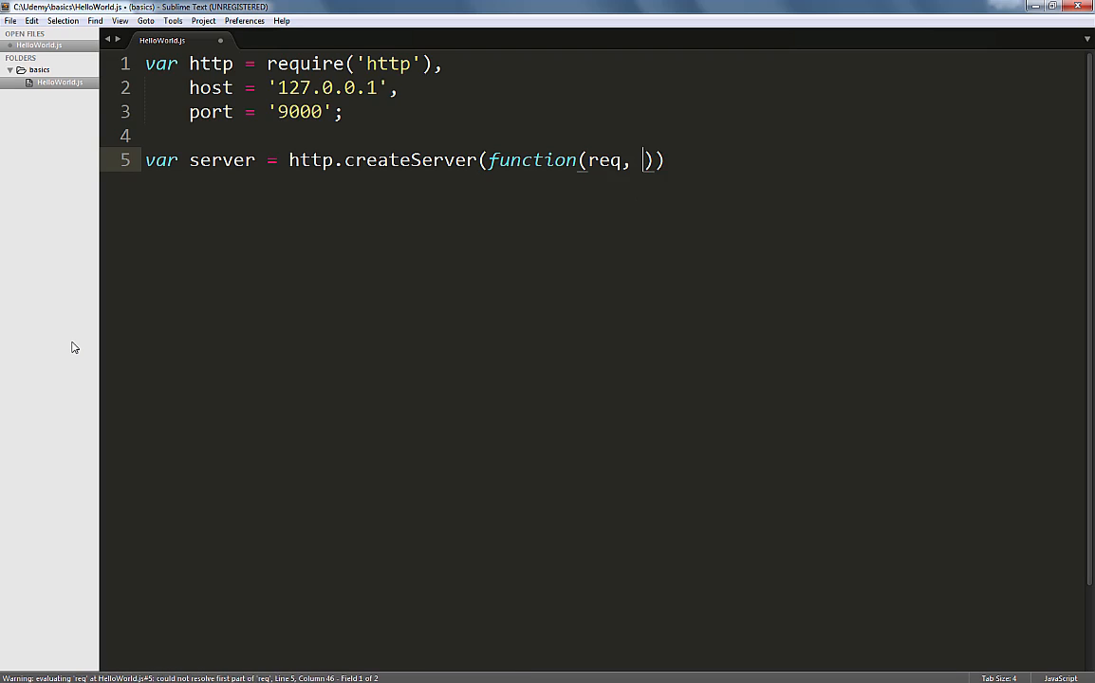
{"action": "type", "text": "res"}
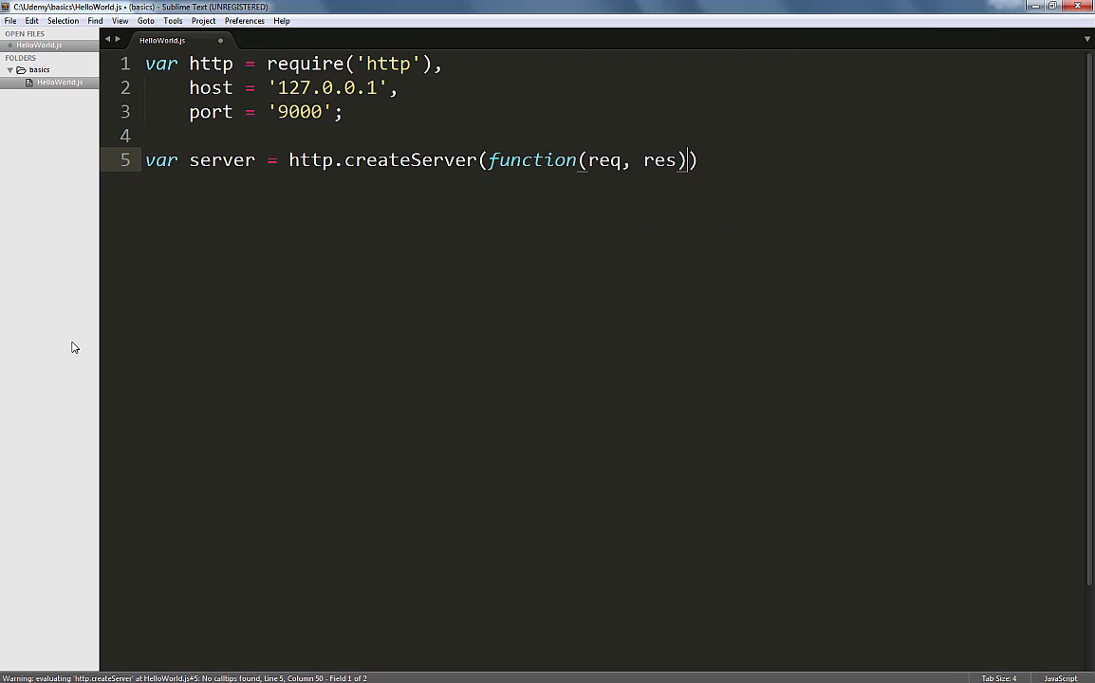
{"action": "type", "text": "{"}
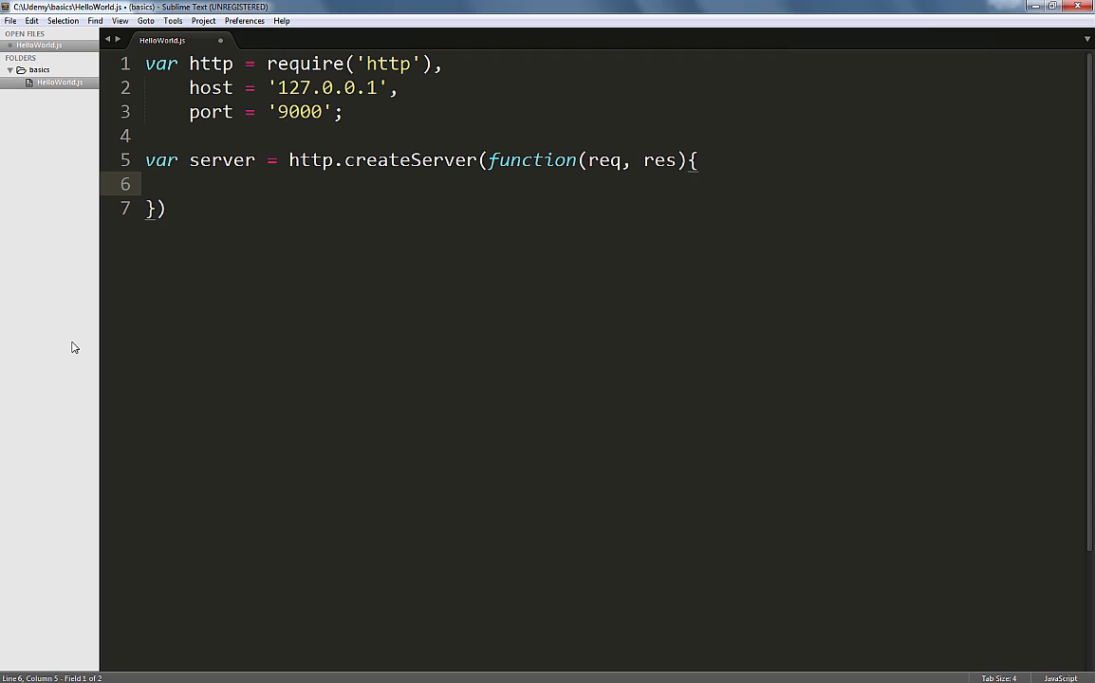
Add res.writeHead(200, { 'Content-Type' : 'text/html' }); as the callback's first line
{"action": "type", "text": "res.wri"}
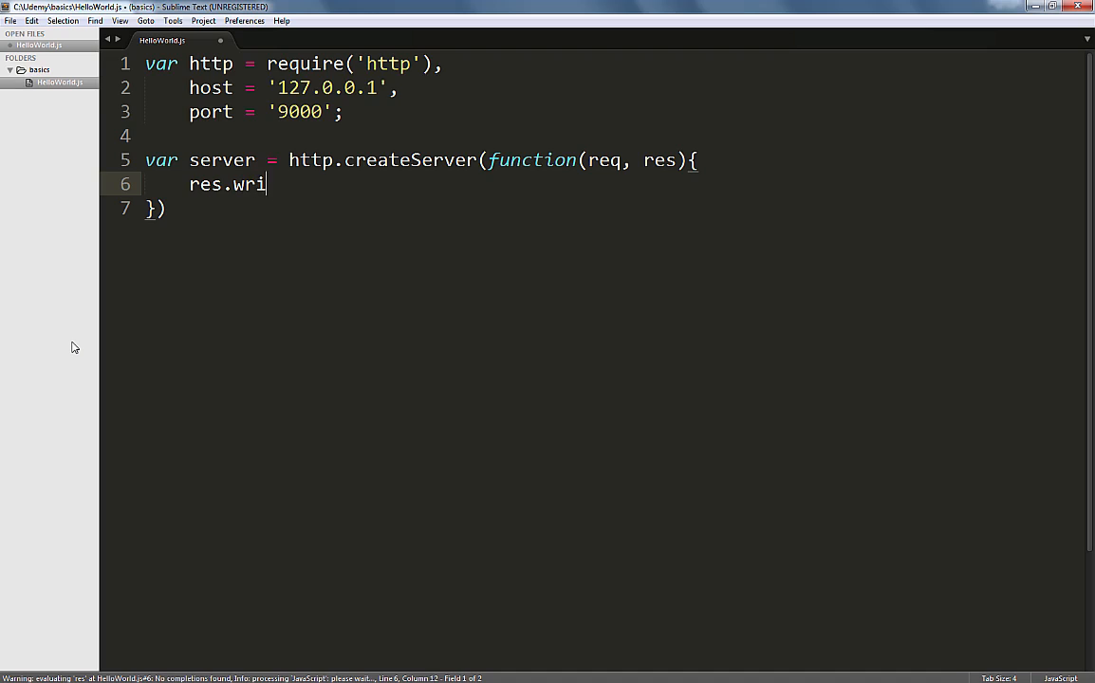
{"action": "type", "text": "teHead"}
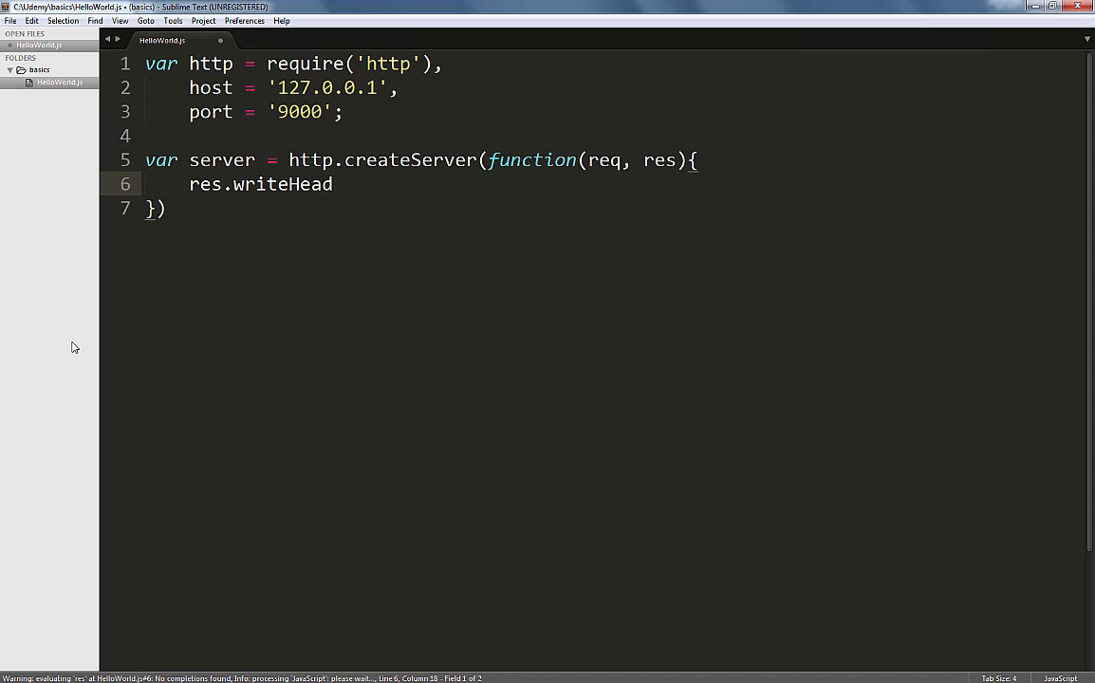
{"action": "type", "text": "("}
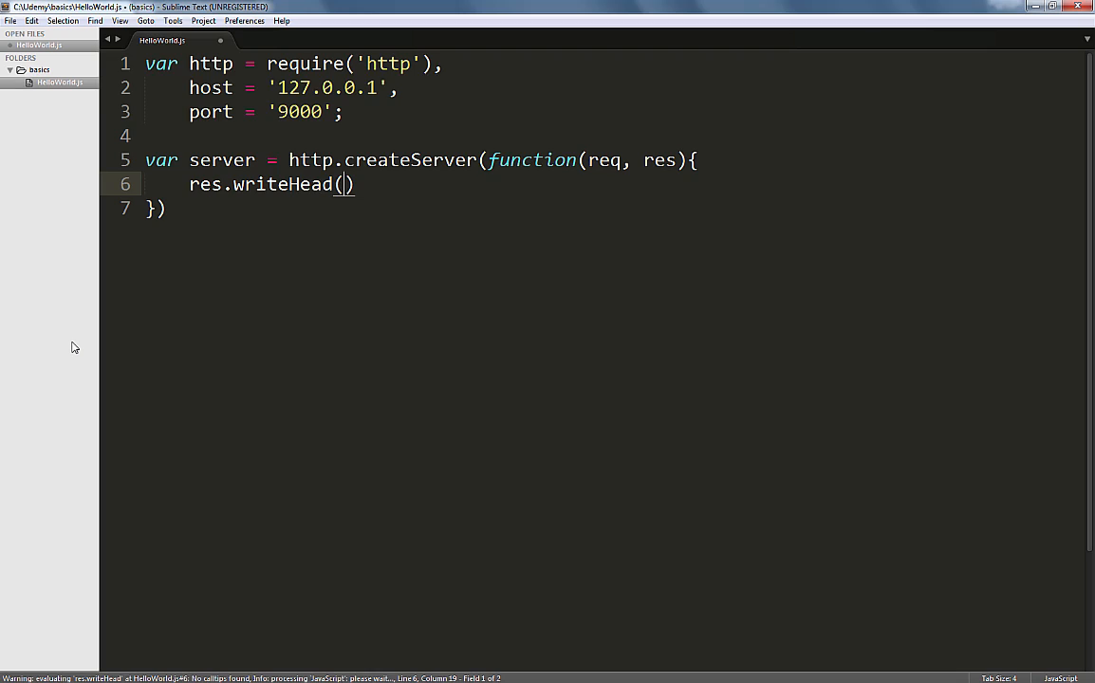
{"action": "type", "text": "200"}
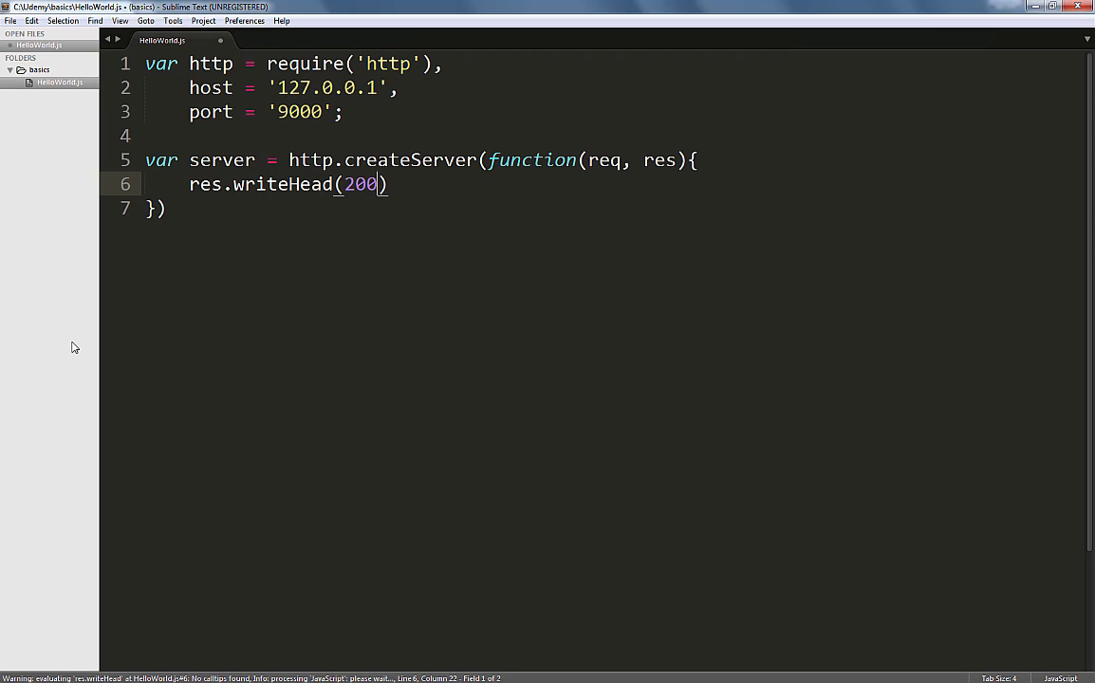
{"action": "type", "text": ", {}"}
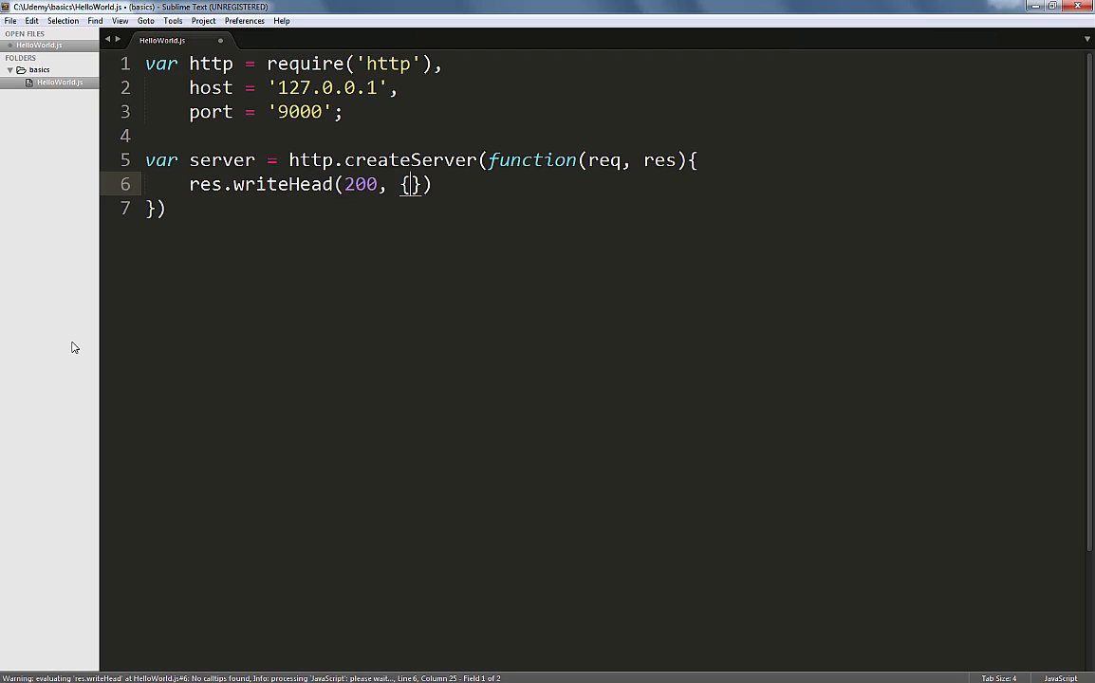
{"action": "type", "text": "''"}
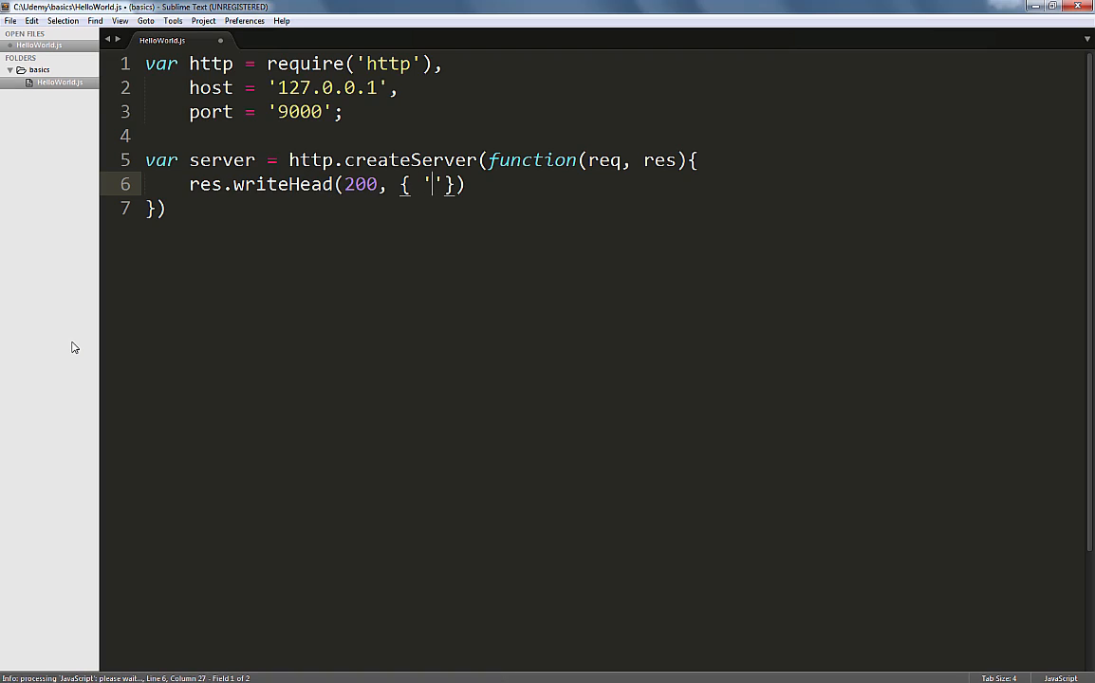
{"action": "type", "text": "Content-"}
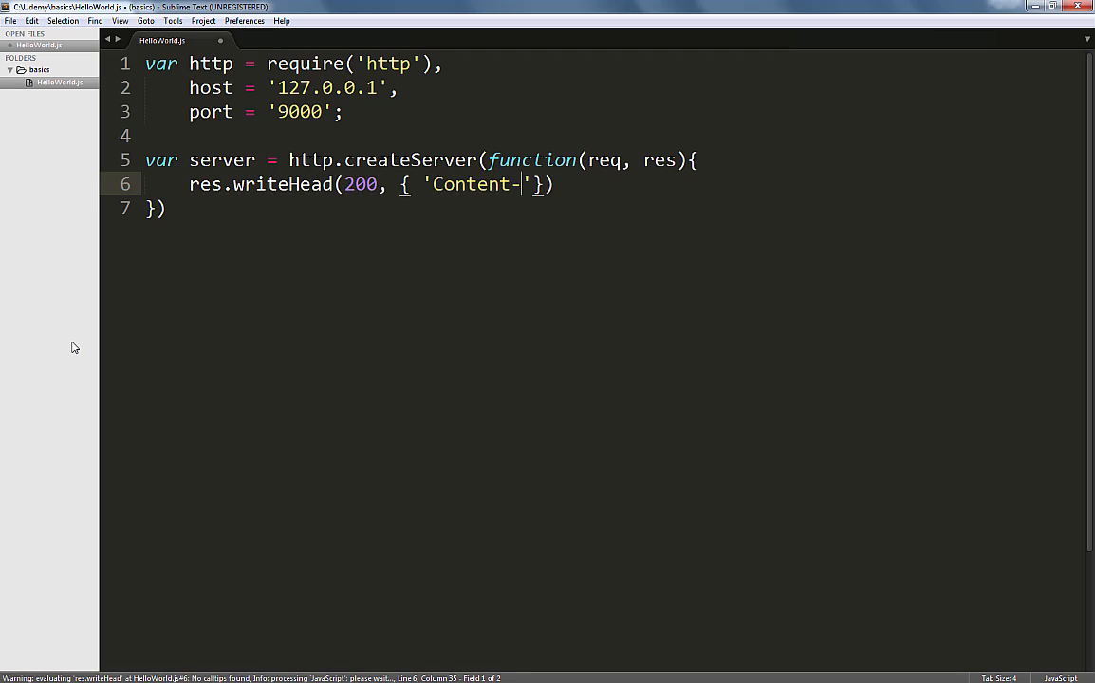
{"action": "type", "text": "Type"}
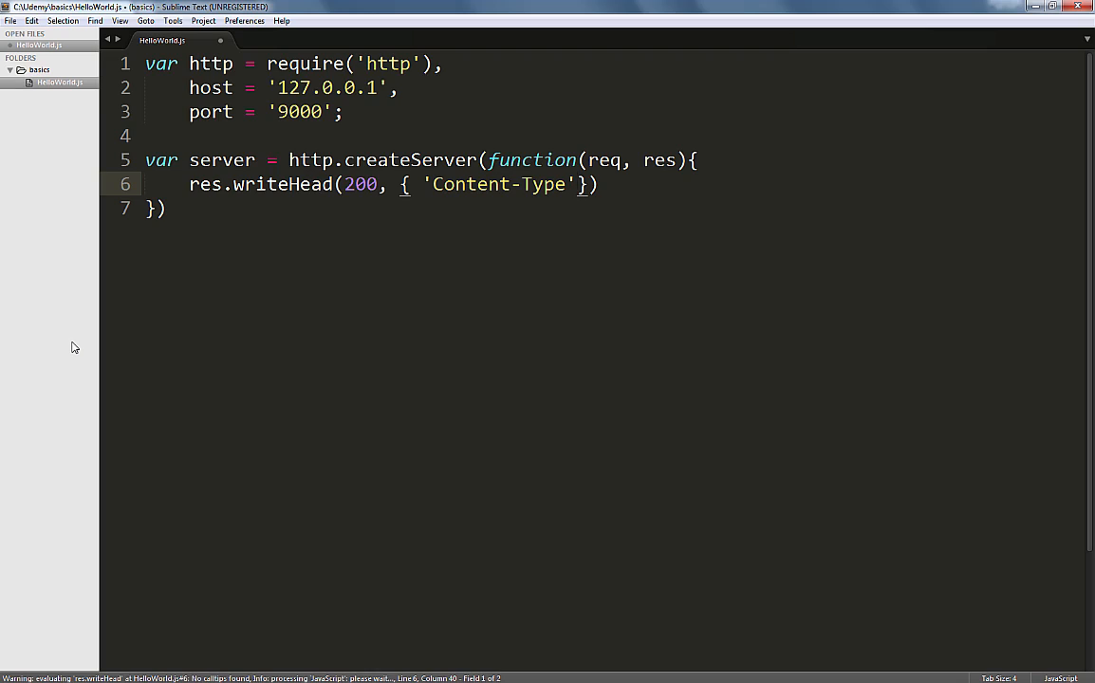
{"action": "type", "text": ":"}
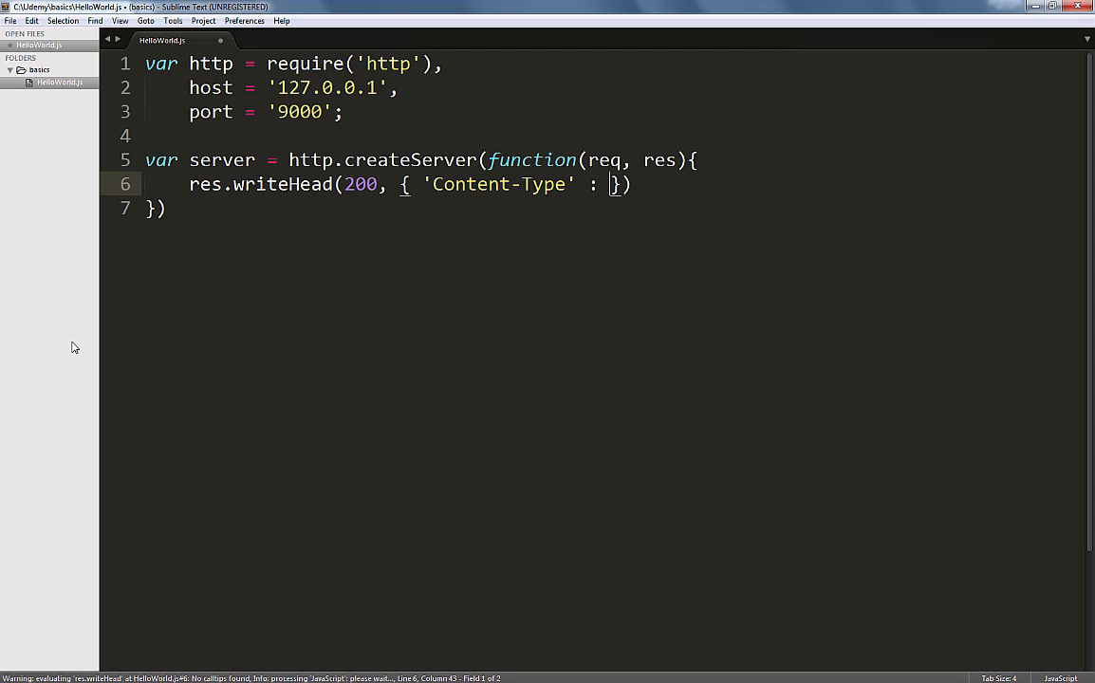
{"action": "type", "text": "text/htm'"}
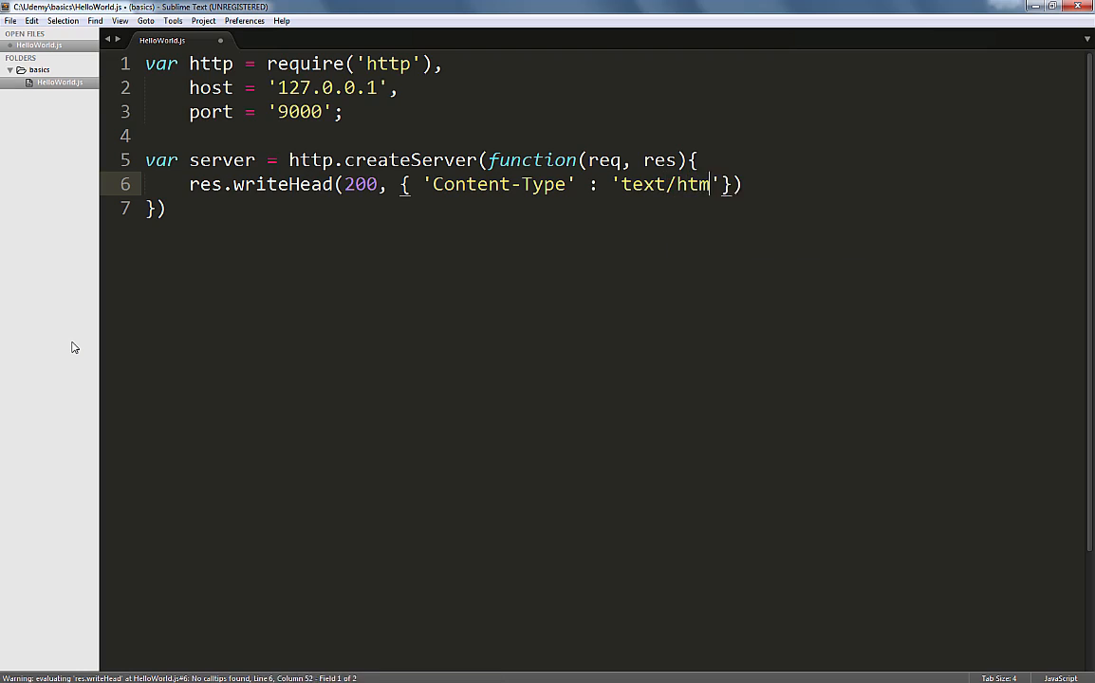
{"action": "type", "text": "l"}
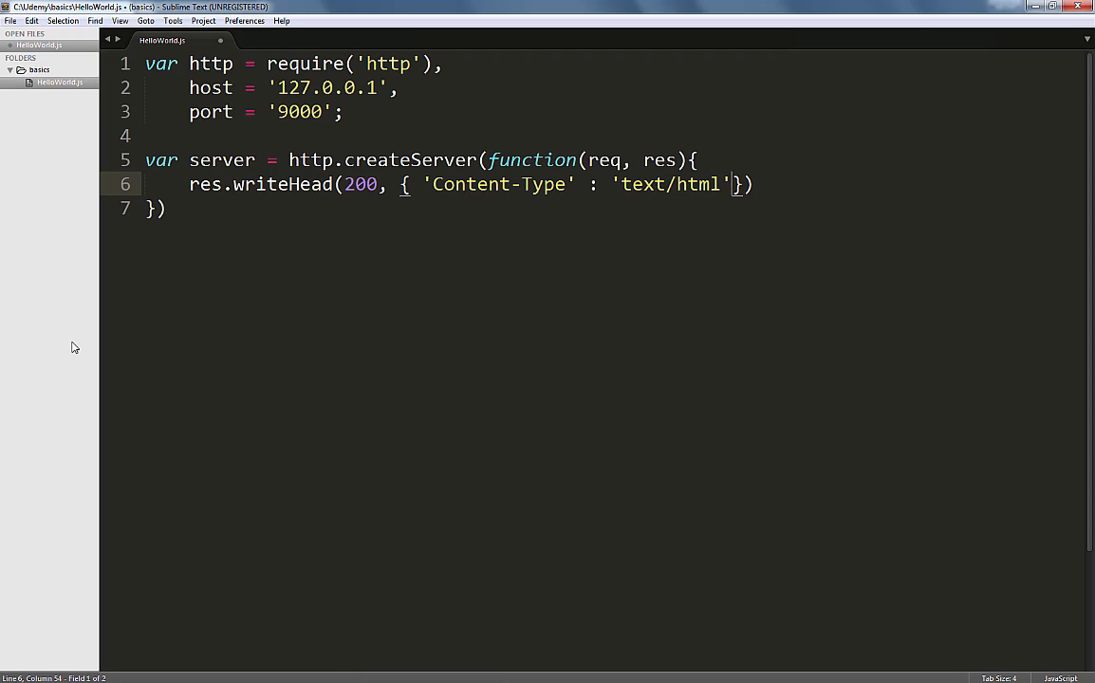
{"action": "type", "text": ");"}
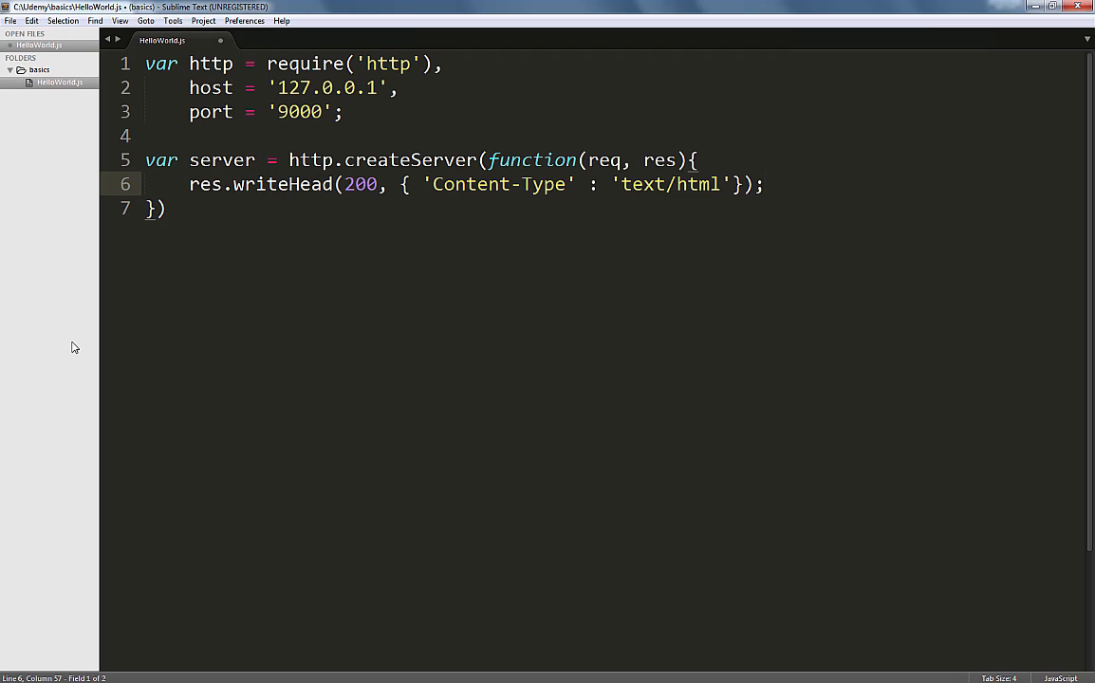
Add res.end('<h1>Hello World !</h1>'); below writeHead and save HelloWorld.js
{"action": "key", "text": "Enter"}
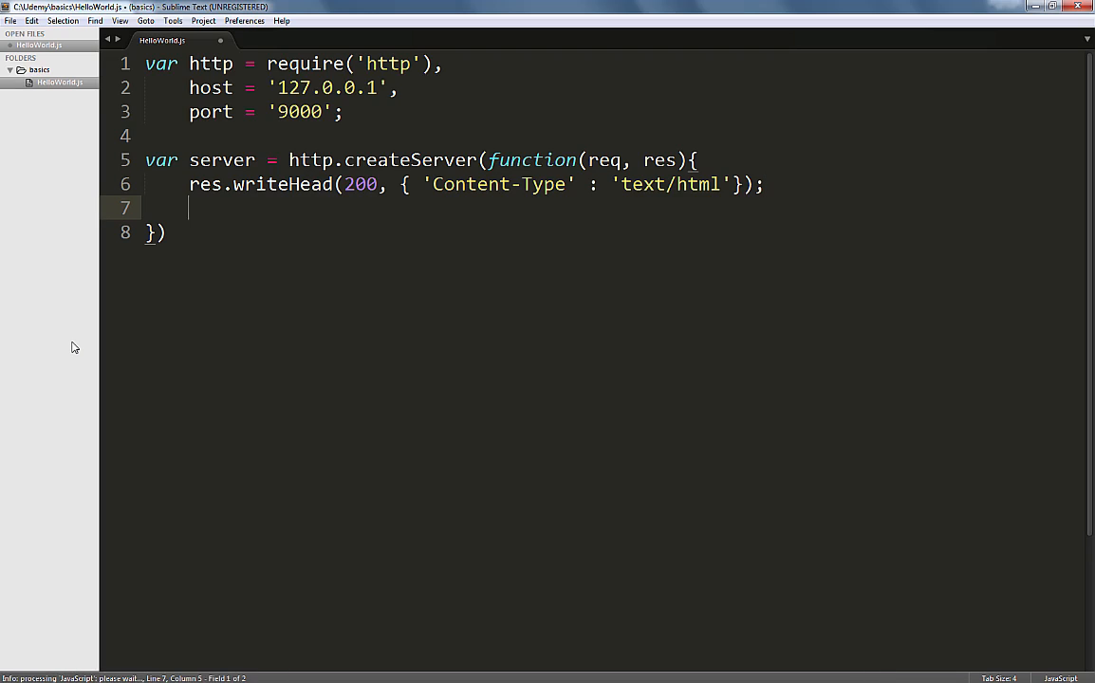
{"action": "type", "text": "res.end"}
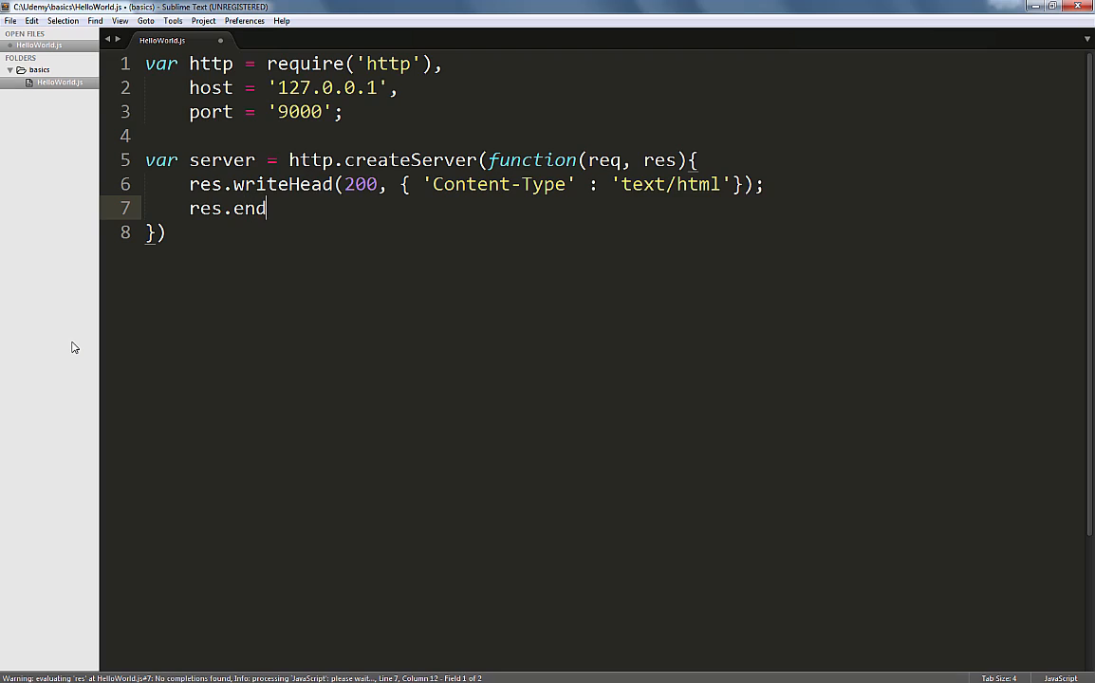
{"action": "type", "text": "('')"}
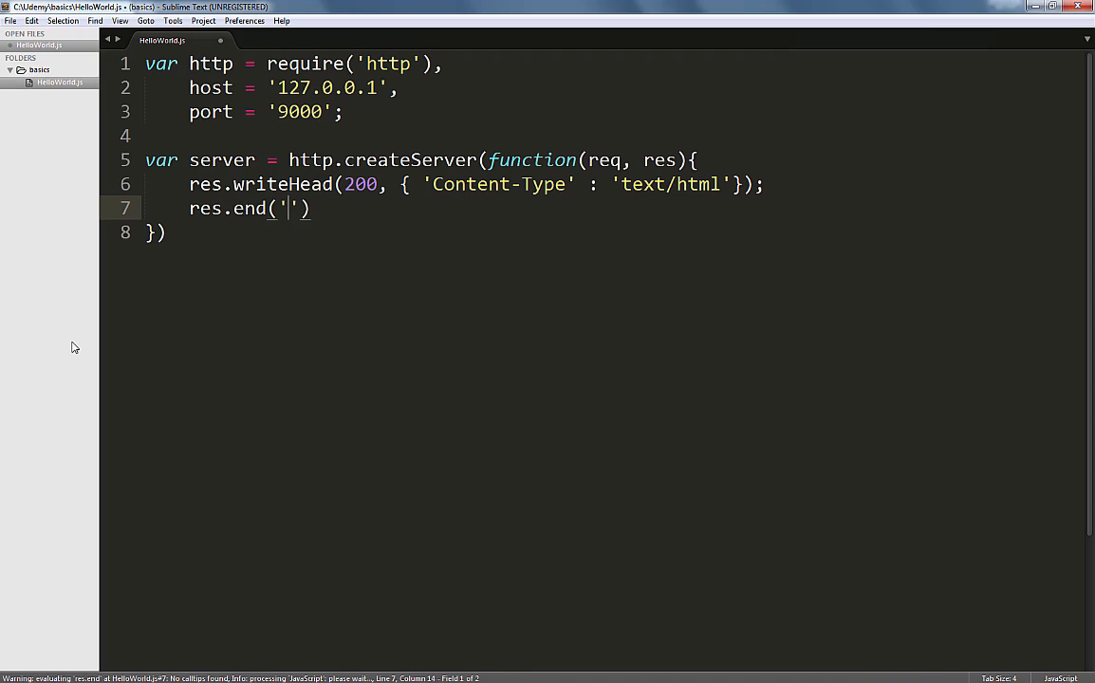
{"action": "type", "text": "<h1>"}
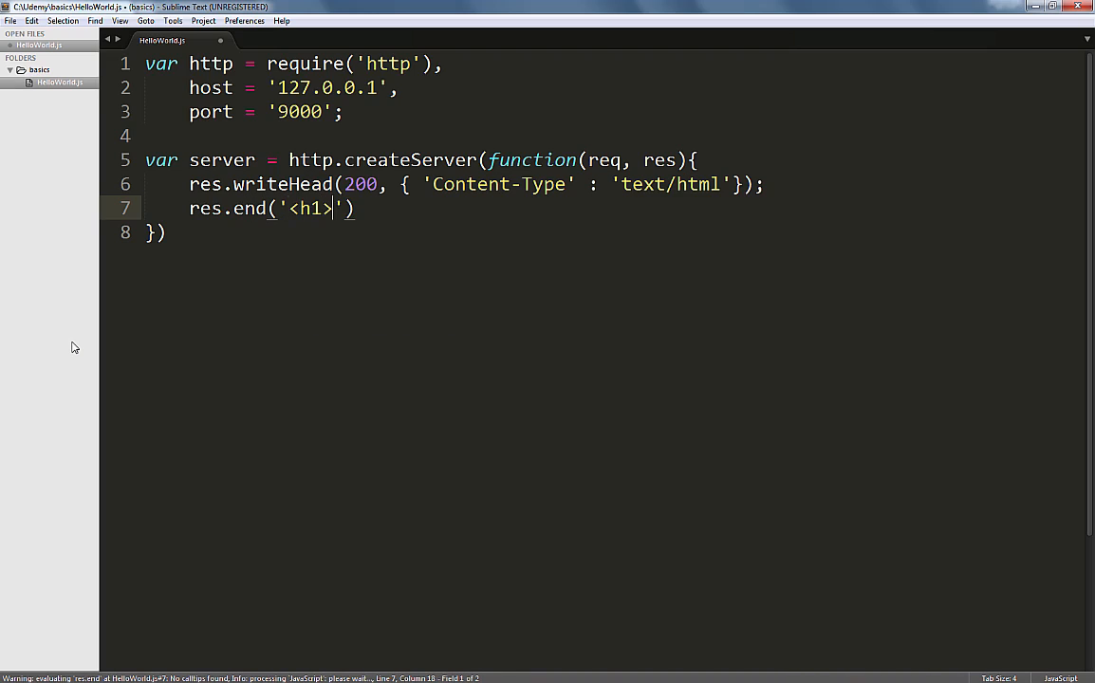
{"action": "type", "text": "Hello World !"}
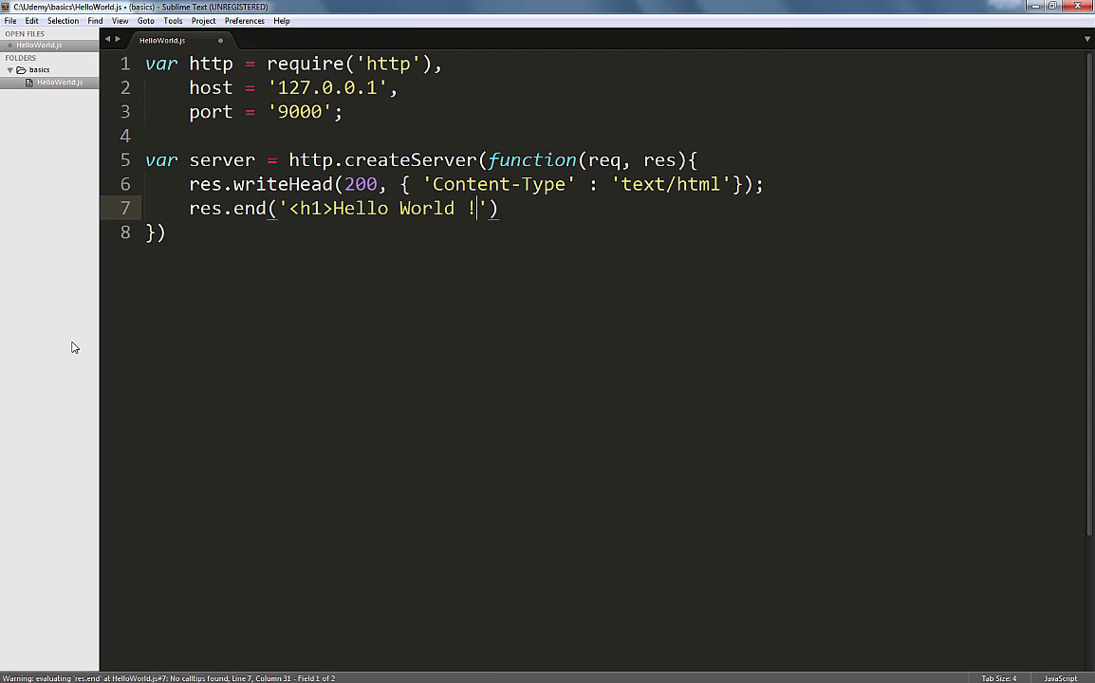
{"action": "type", "text": "</h1>"}
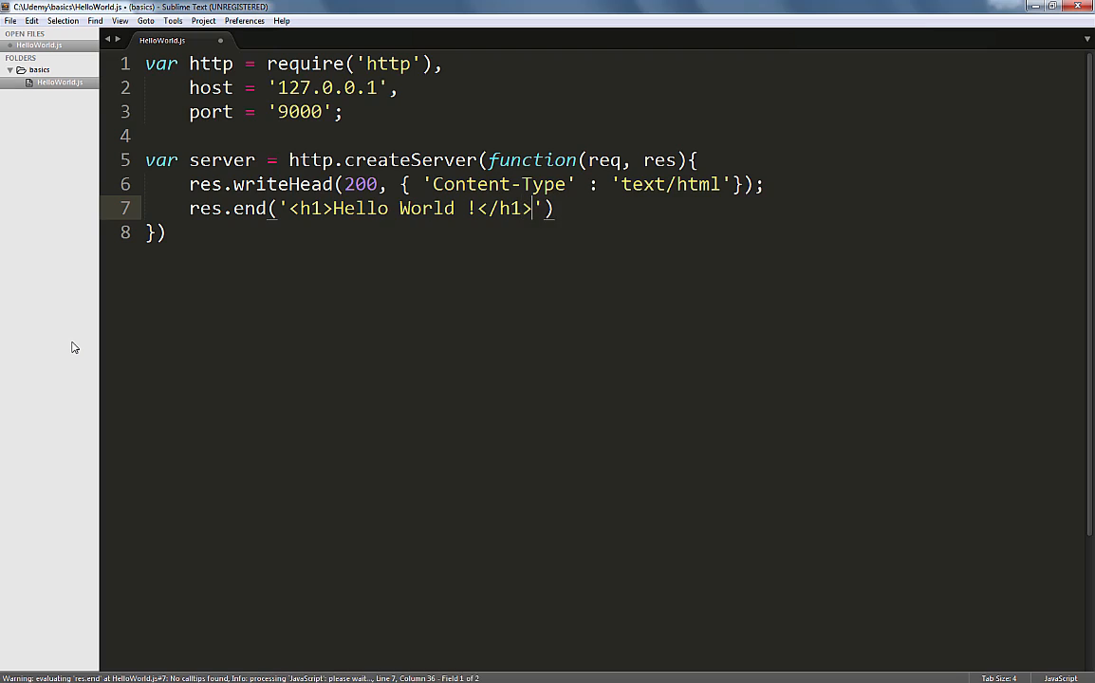
{"action": "type", "text": ">"}
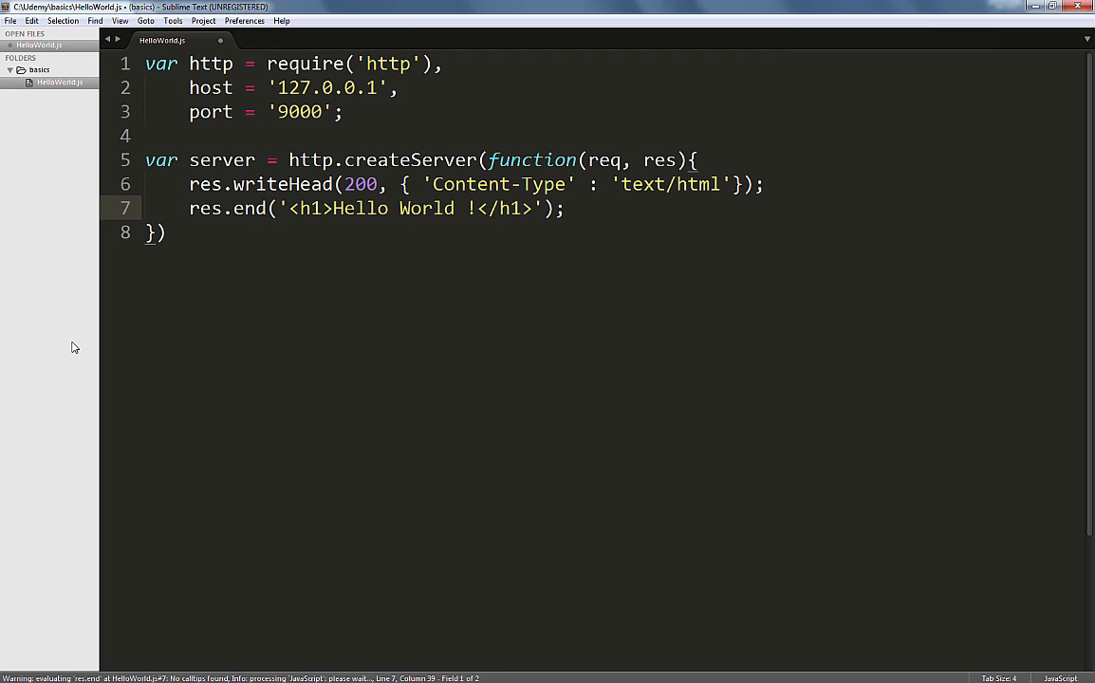
{"action": "key", "text": "ctrl+s"}
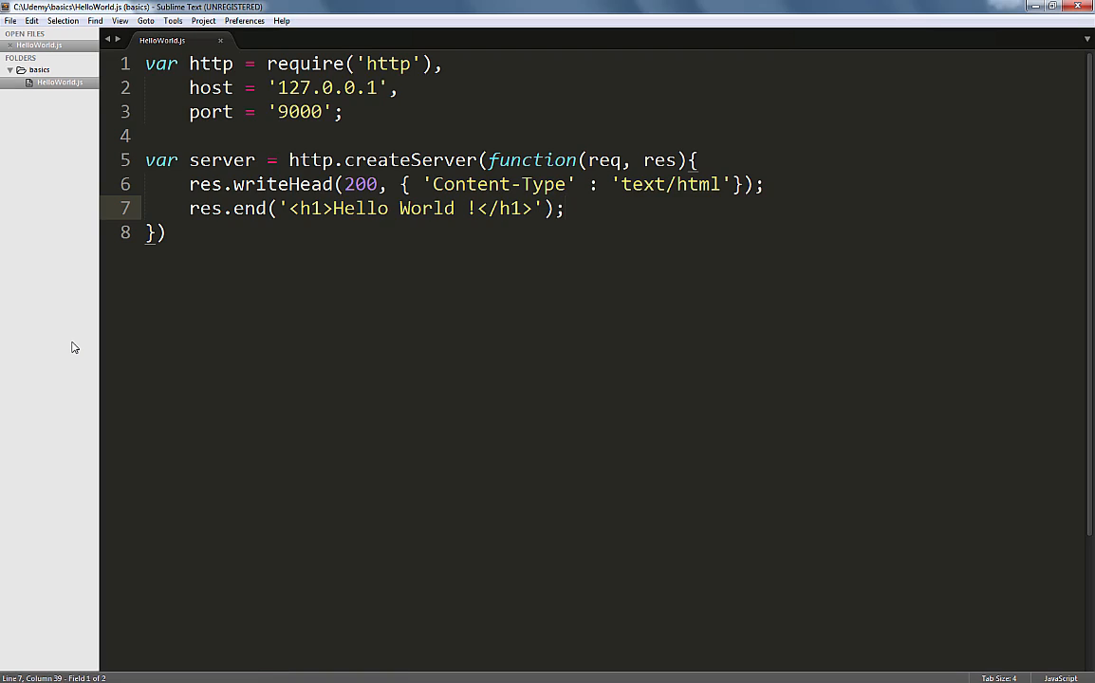
Chain .listen(port, host, function(){ }) after the server's closing brace on line 8
{"action": "left_click", "coordinate": [164, 233]}
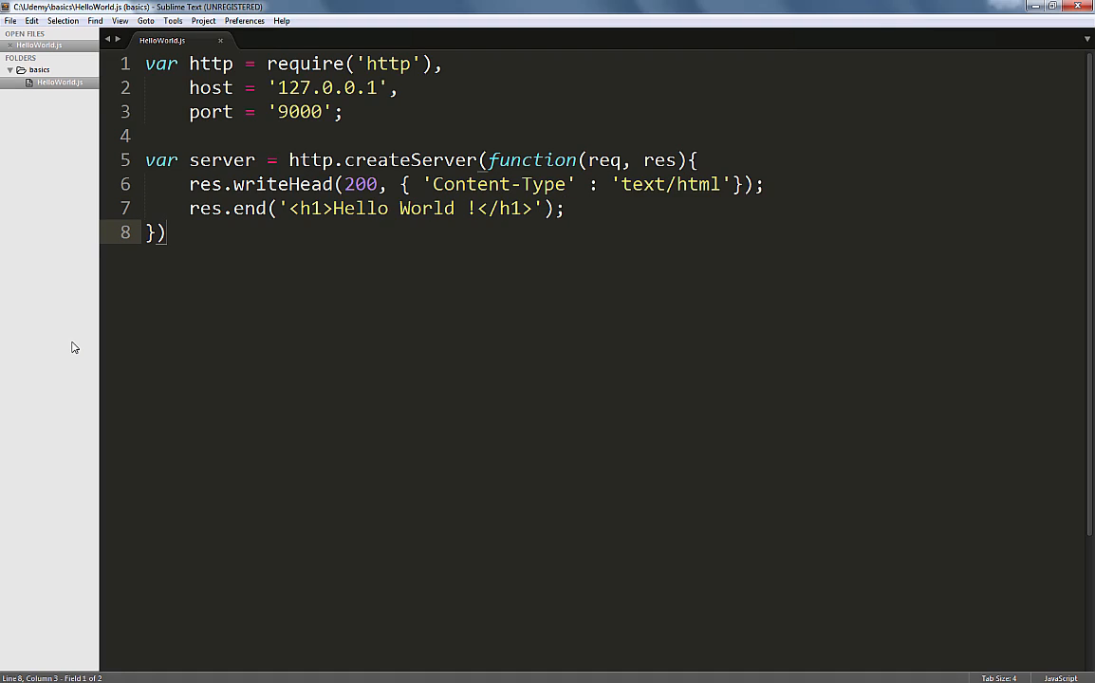
{"action": "type", "text": ".lis"}
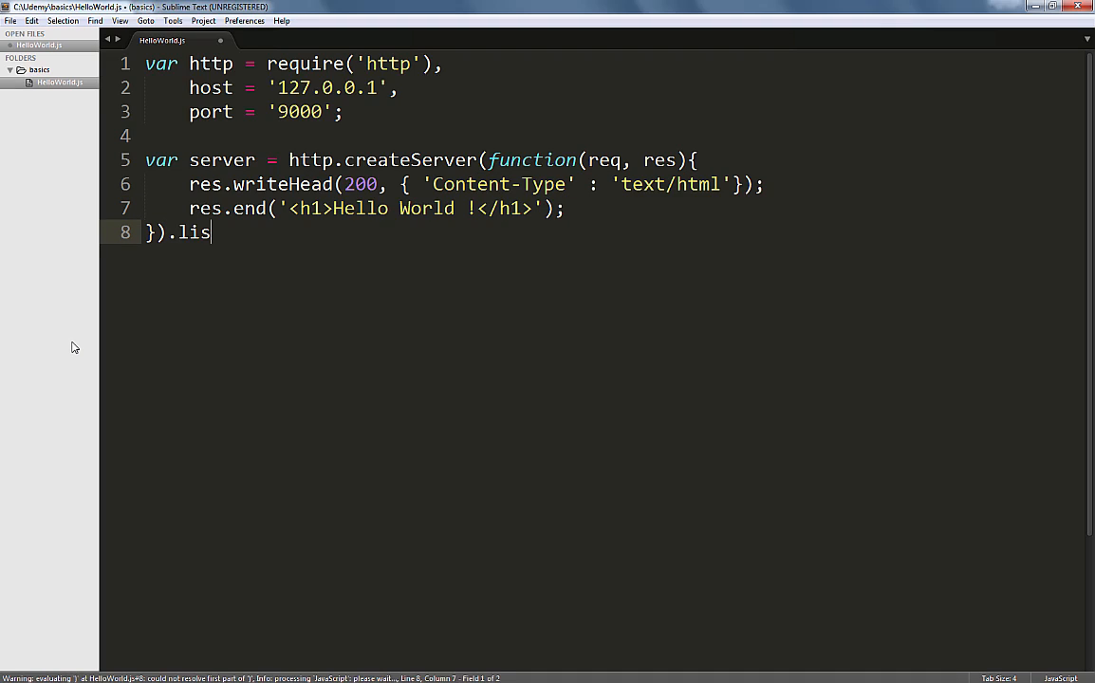
{"action": "type", "text": "ten"}
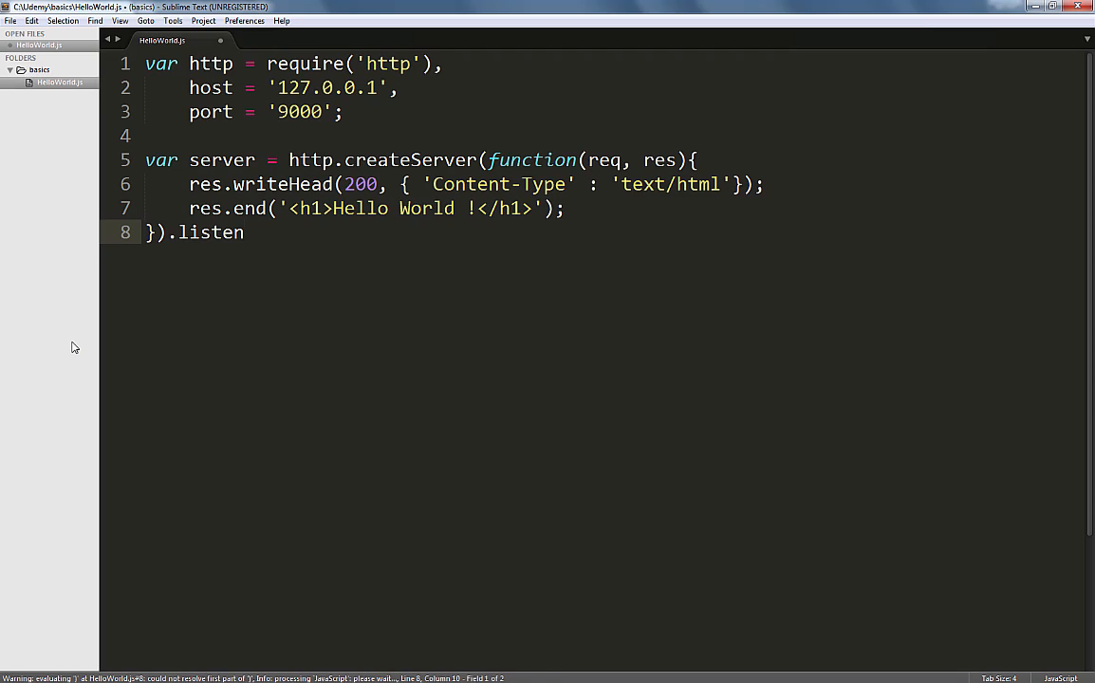
{"action": "type", "text": "(port"}
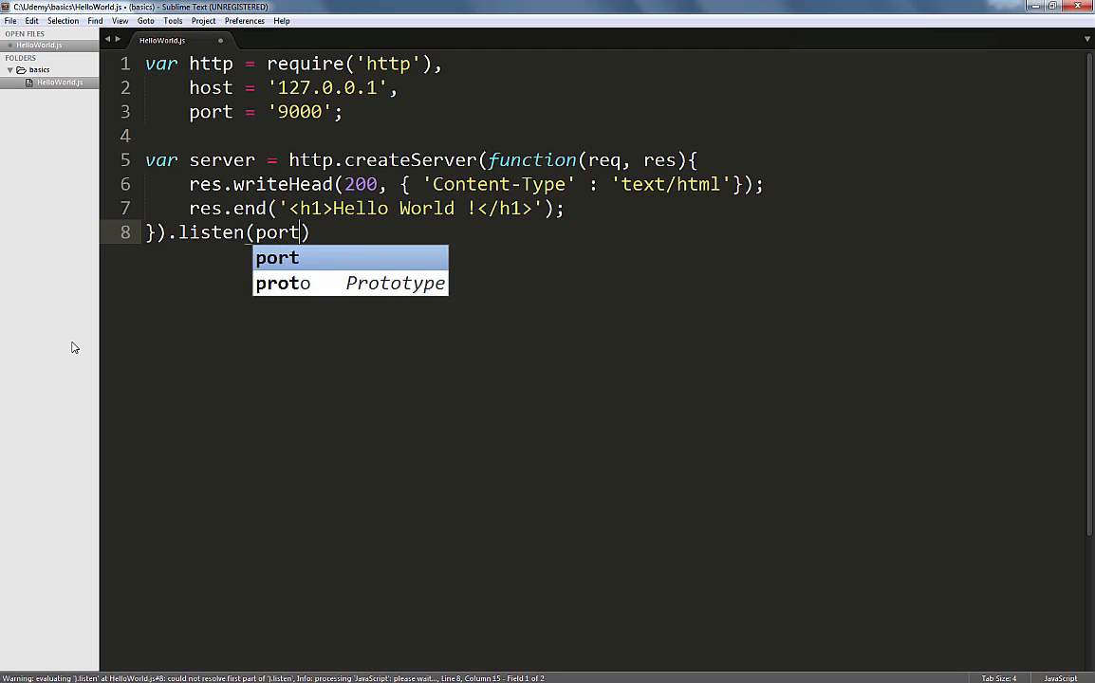
{"action": "type", "text": ", host"}
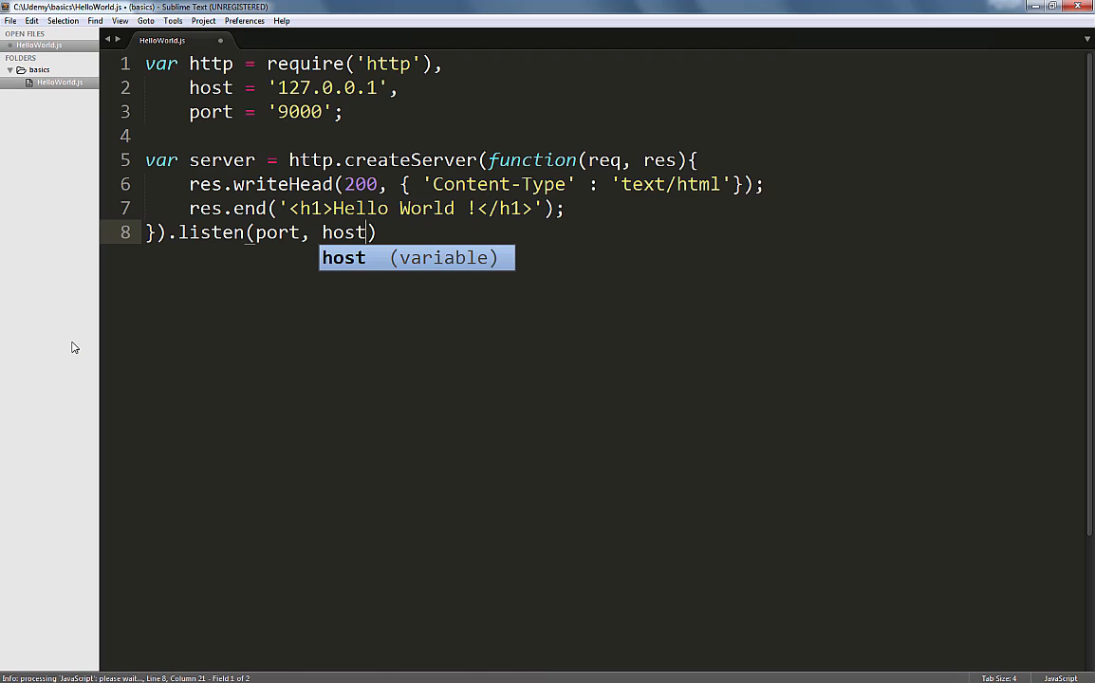
{"action": "type", "text": ", function"}
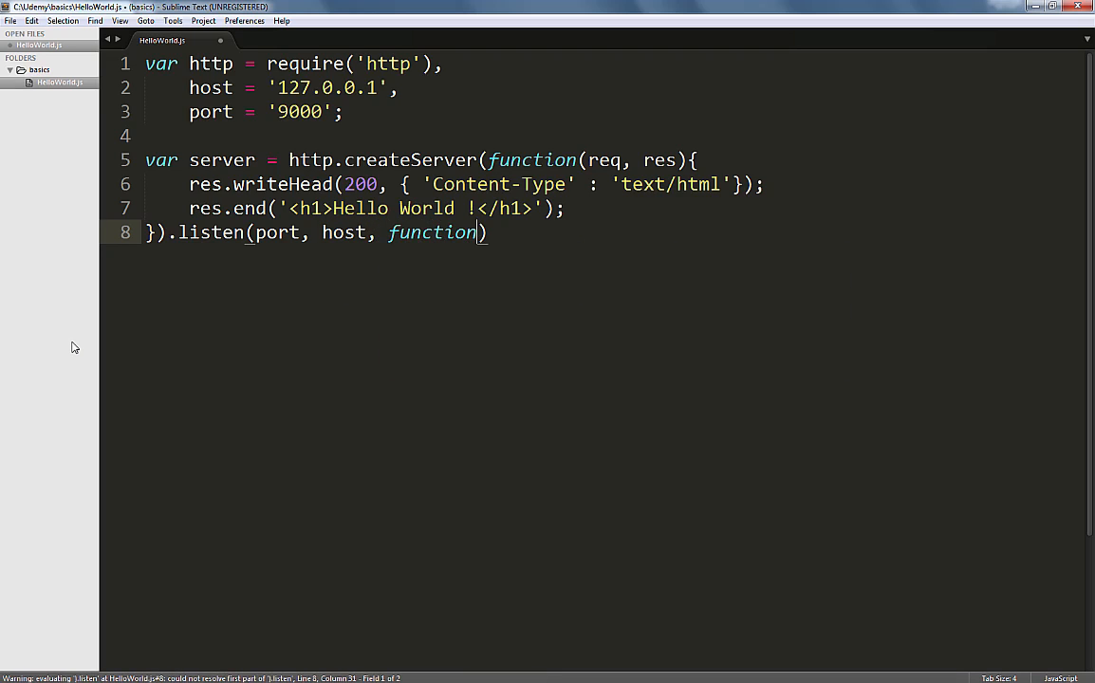
{"action": "type", "text": "(){}"}
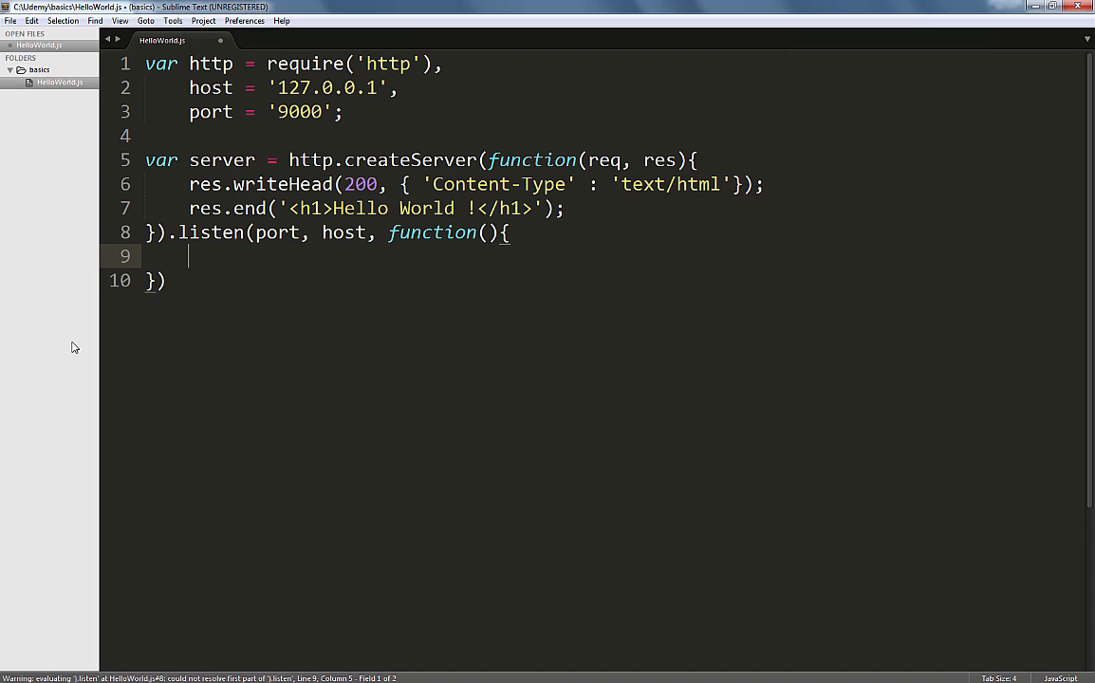
{"action": "type", "text": "console.log("}
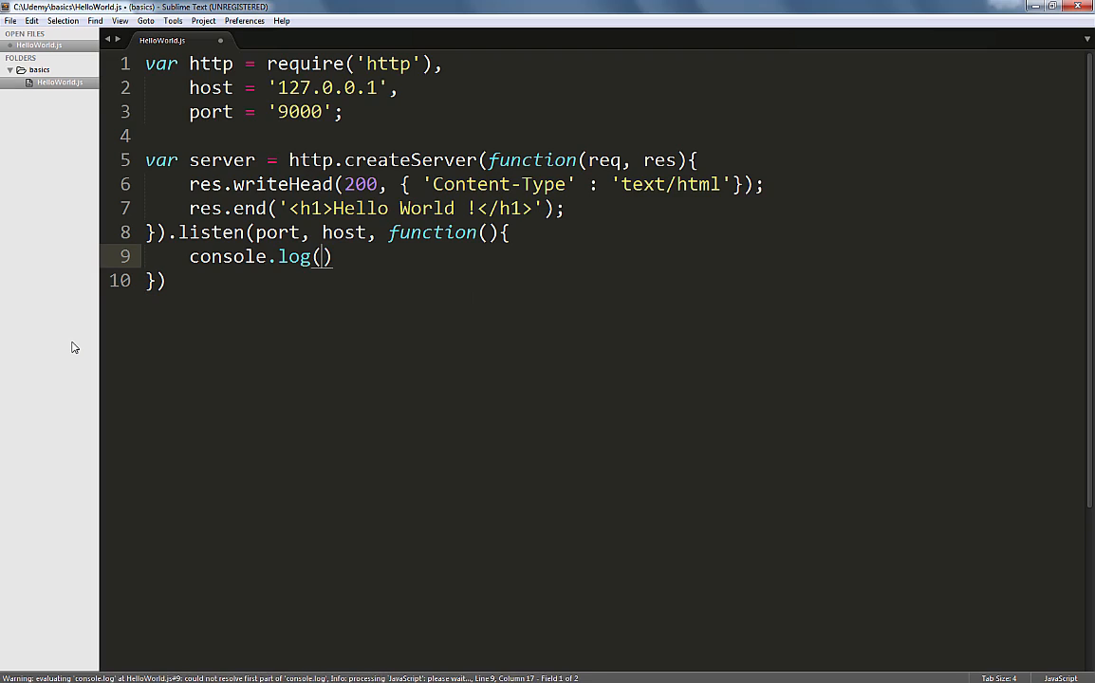
{"action": "type", "text": "Server Running on http'"}
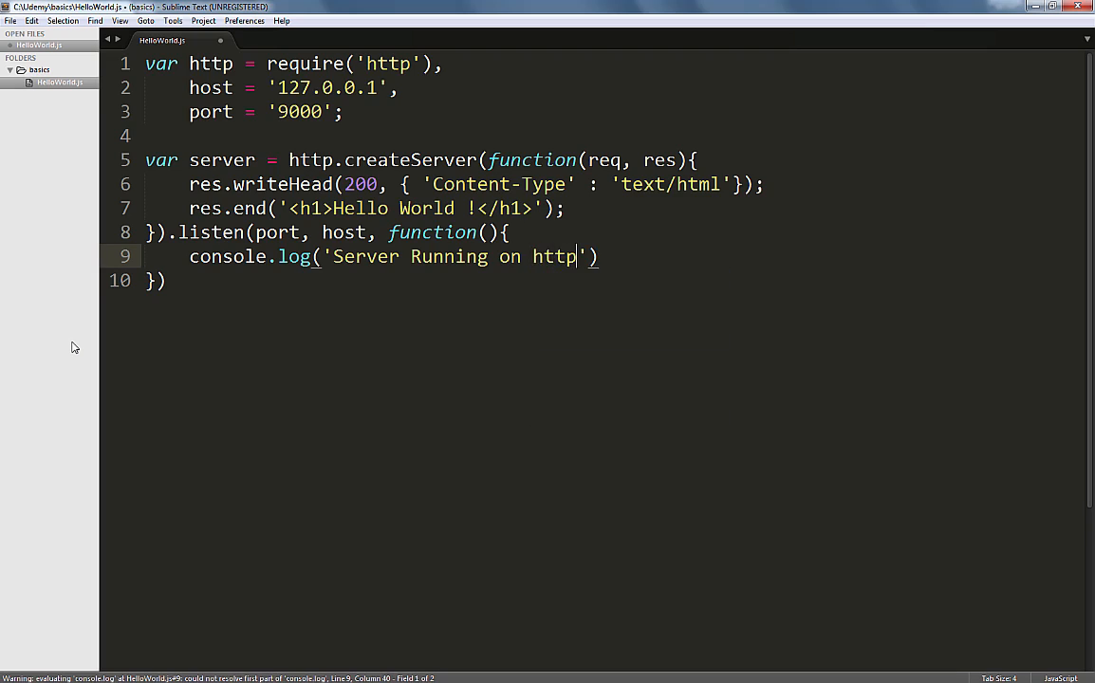
{"action": "type", "text": "://"}
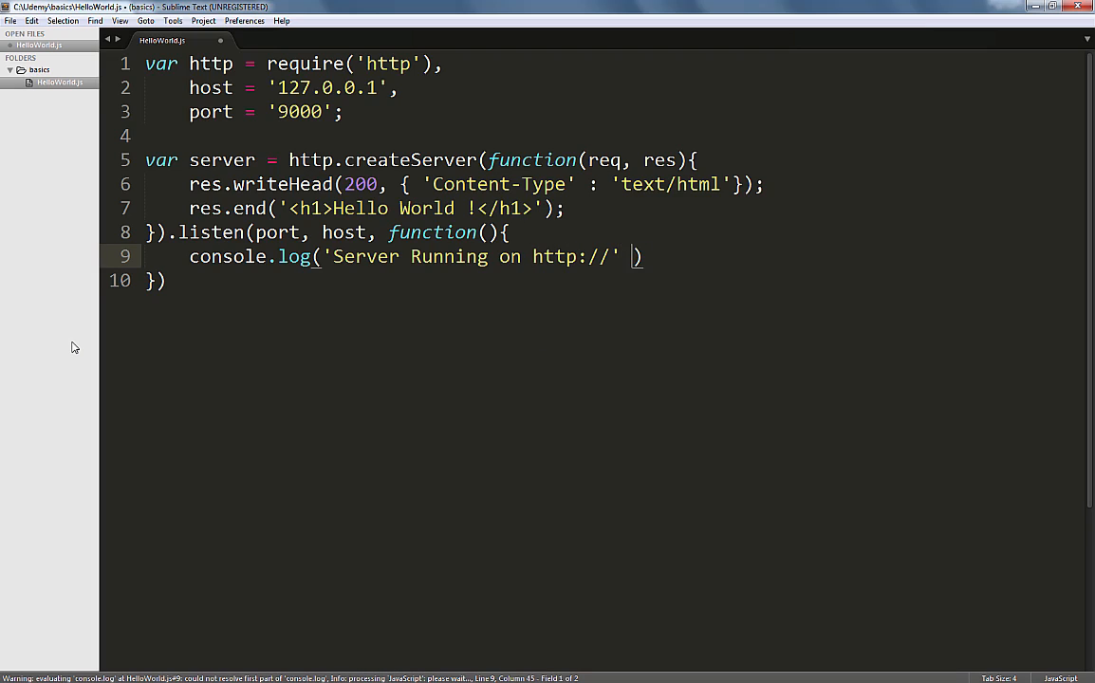
{"action": "type", "text": "+ host +"}
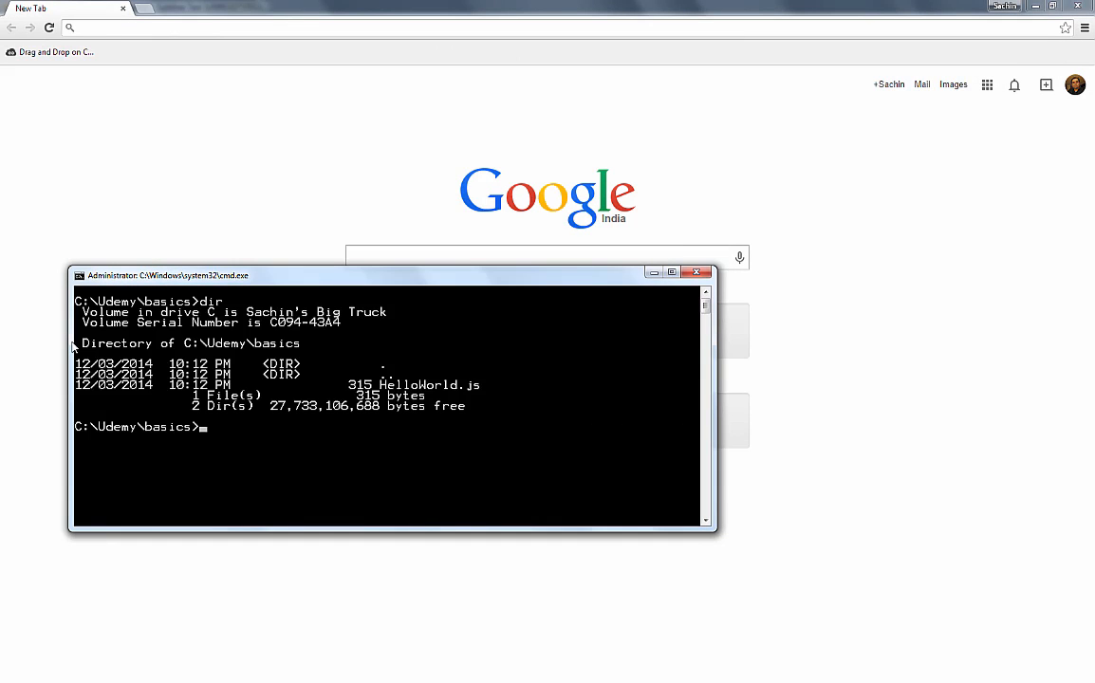
Run node HelloWorld.js in cmd, then enter 127 in Chrome's address bar
{"action": "type", "text": "node"}
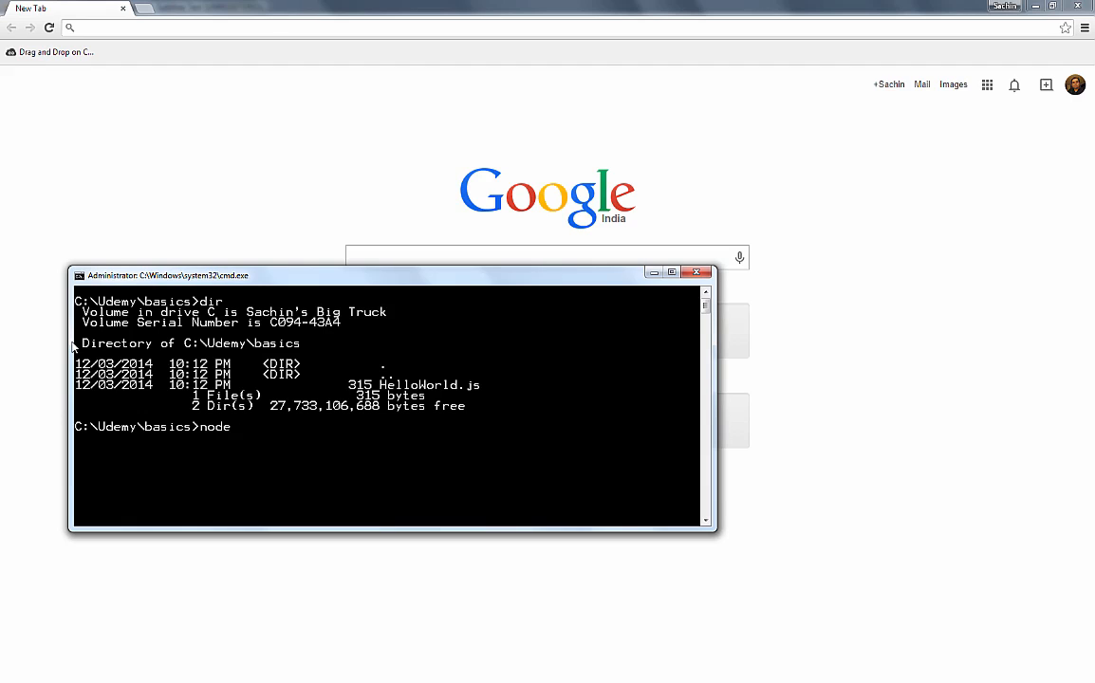
{"action": "type", "text": "Hel"}
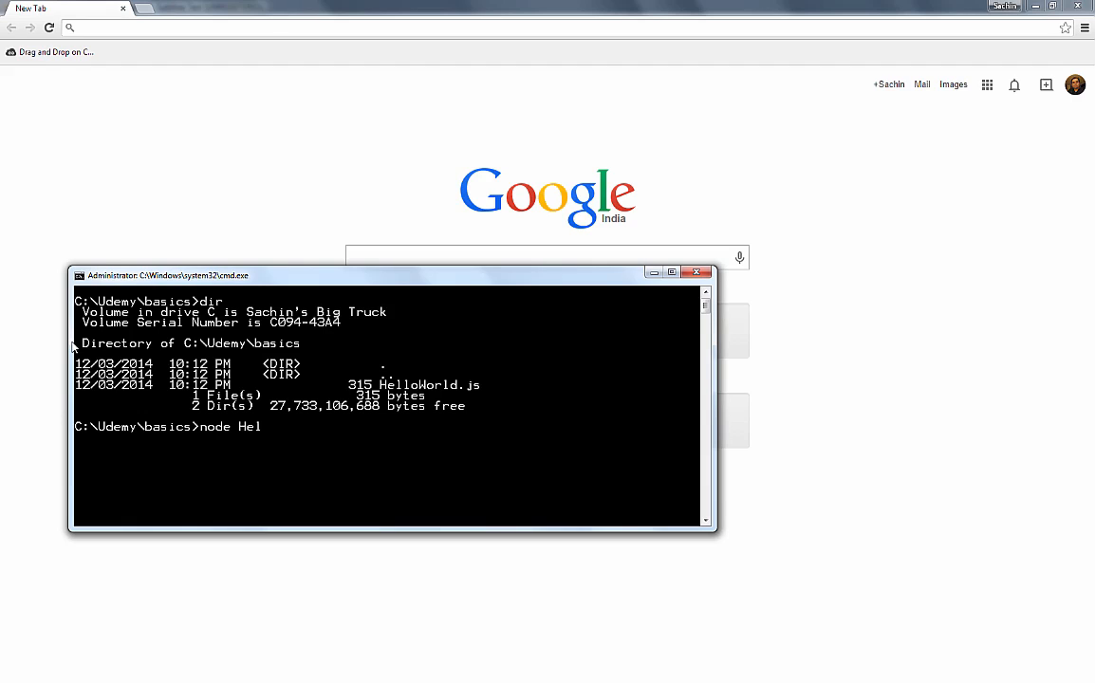
{"action": "type", "text": "loWorld"}
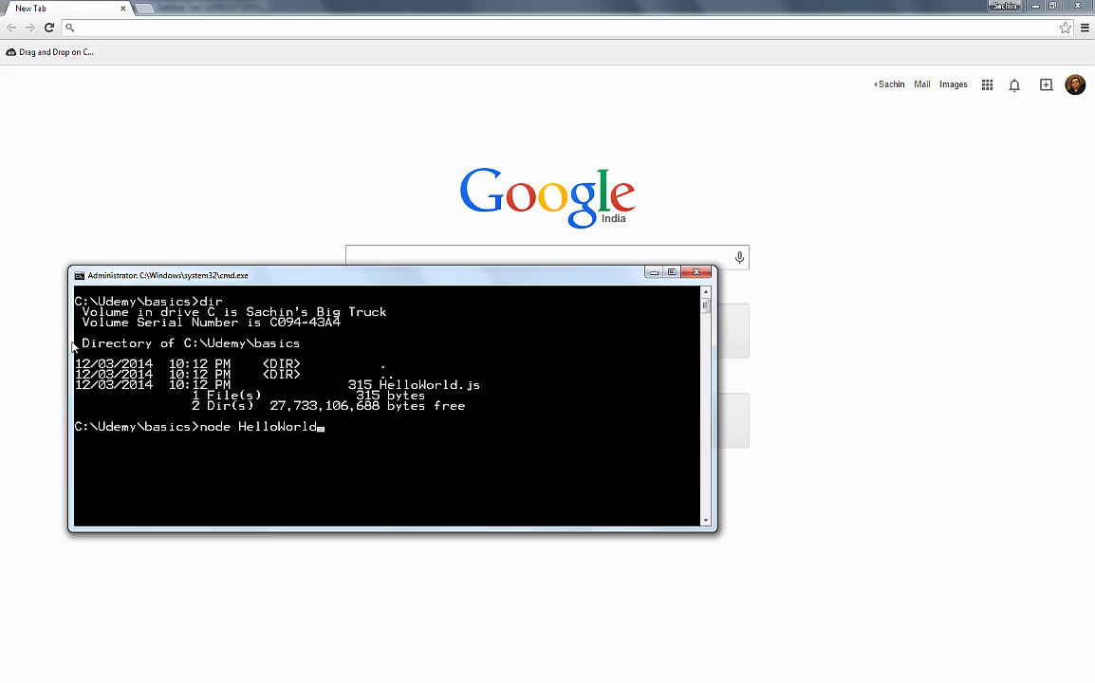
{"action": "type", "text": ".js"}
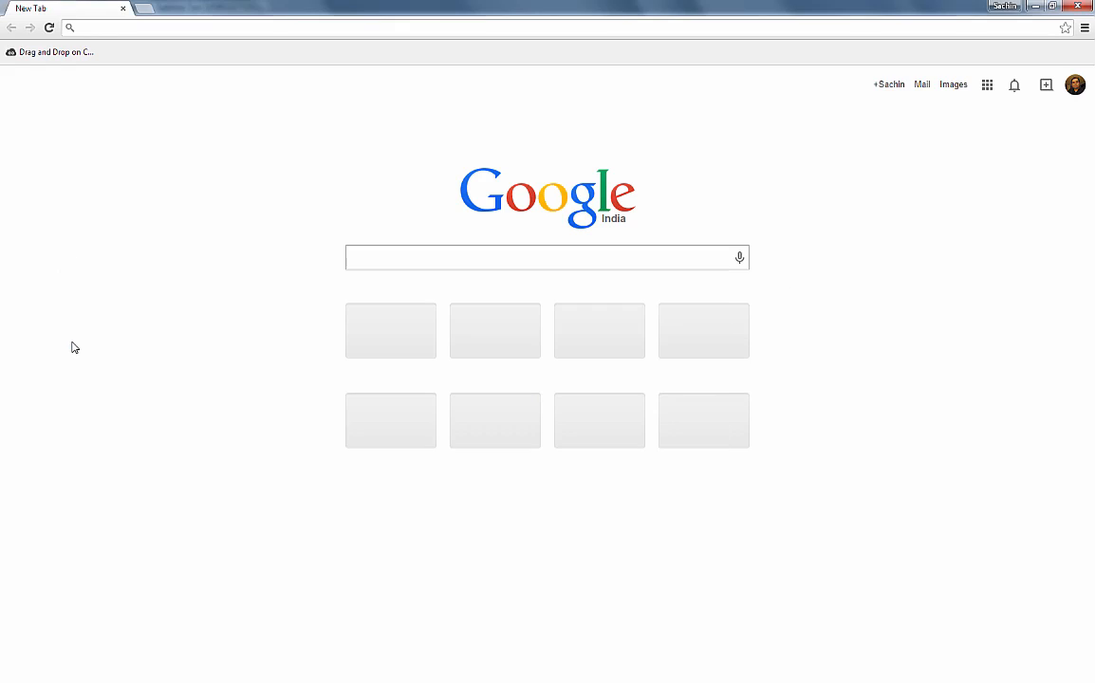
{"action": "type", "text": "127"}
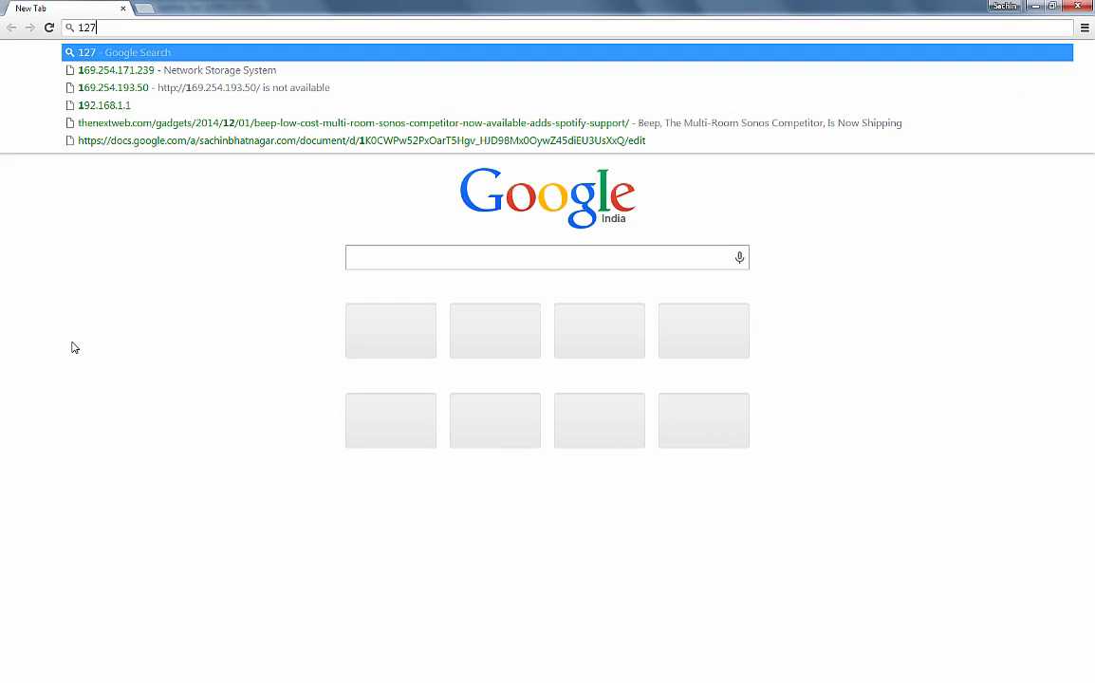